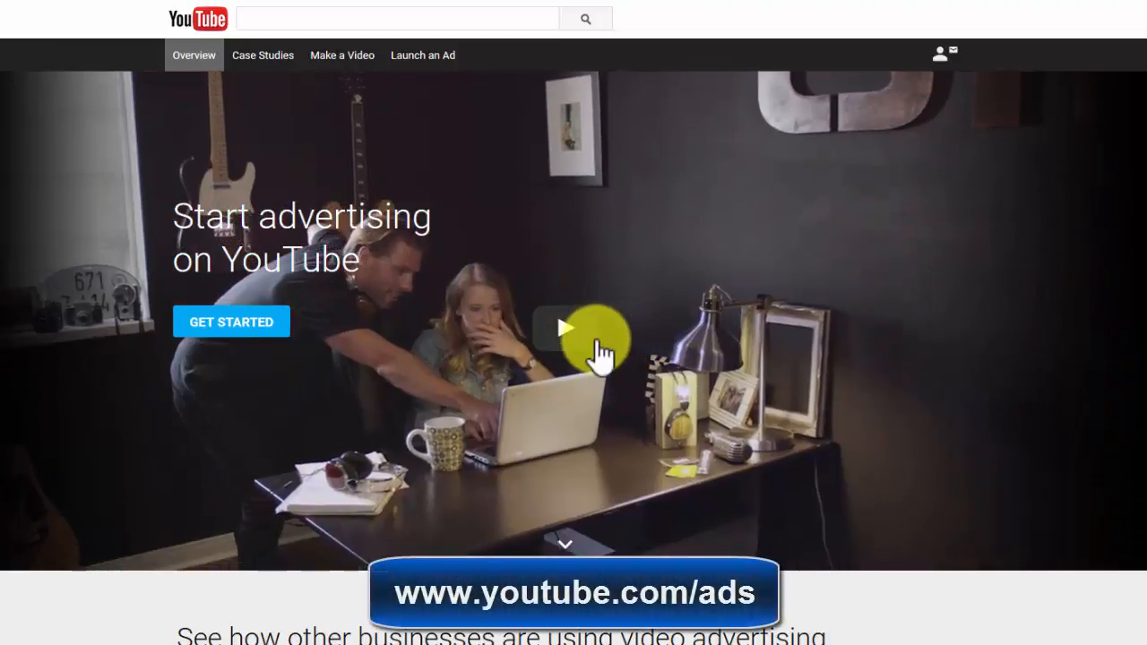
Play the YouTube Ads overview intro video, then scroll down to 'What are video ads?'.
click(565, 327)
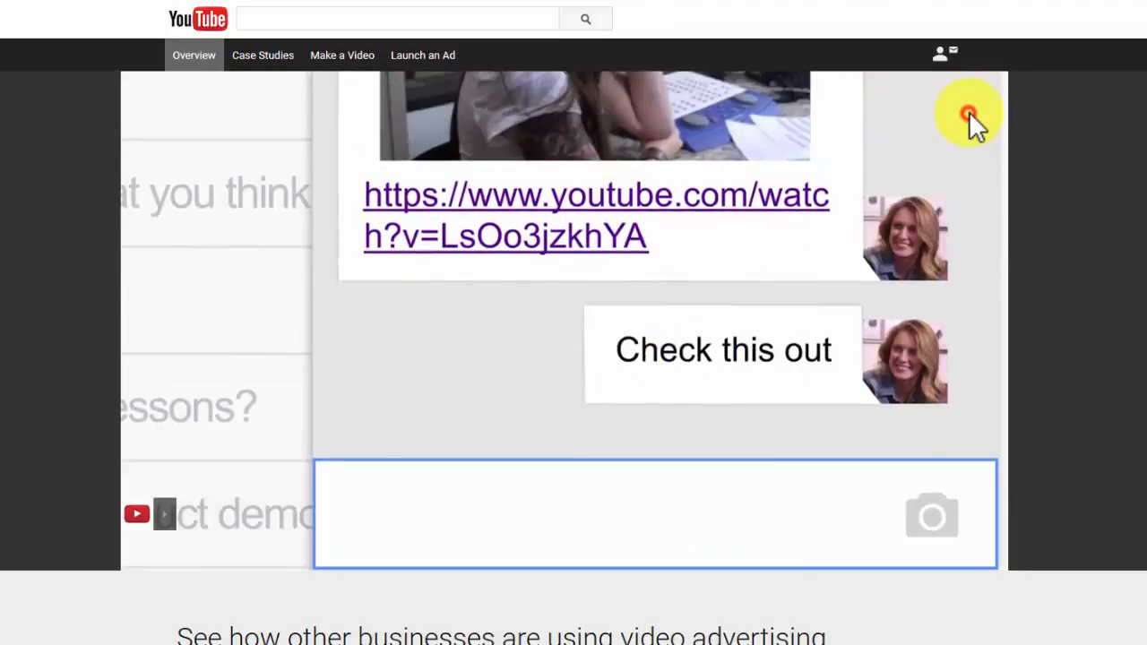
scroll(down, 3)
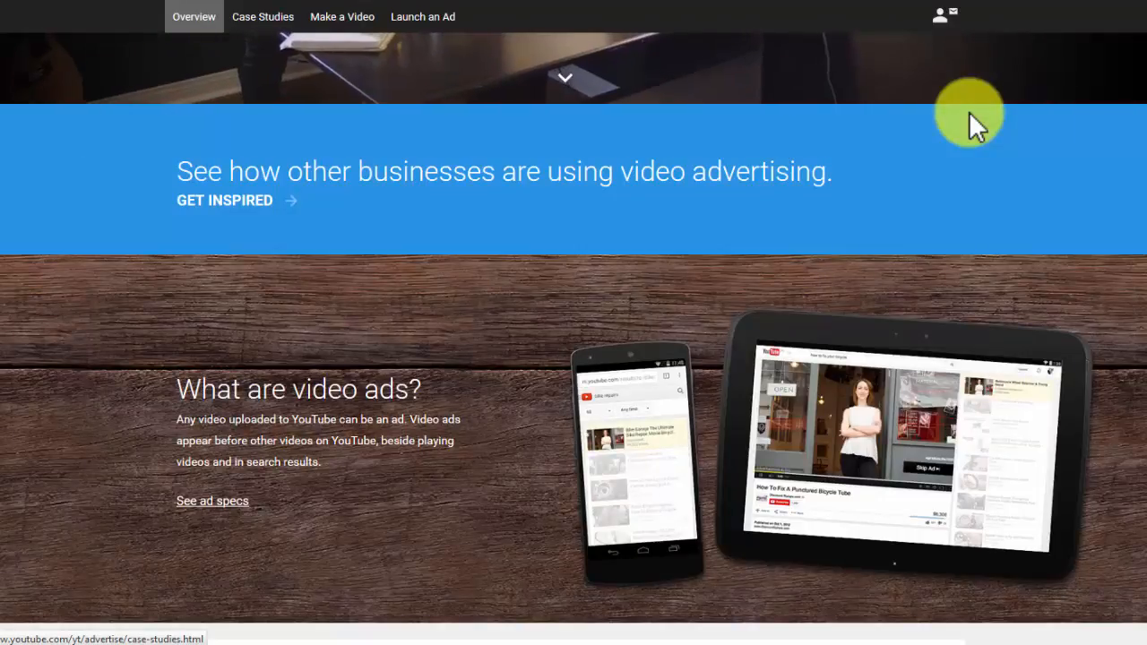
scroll(down, 3)
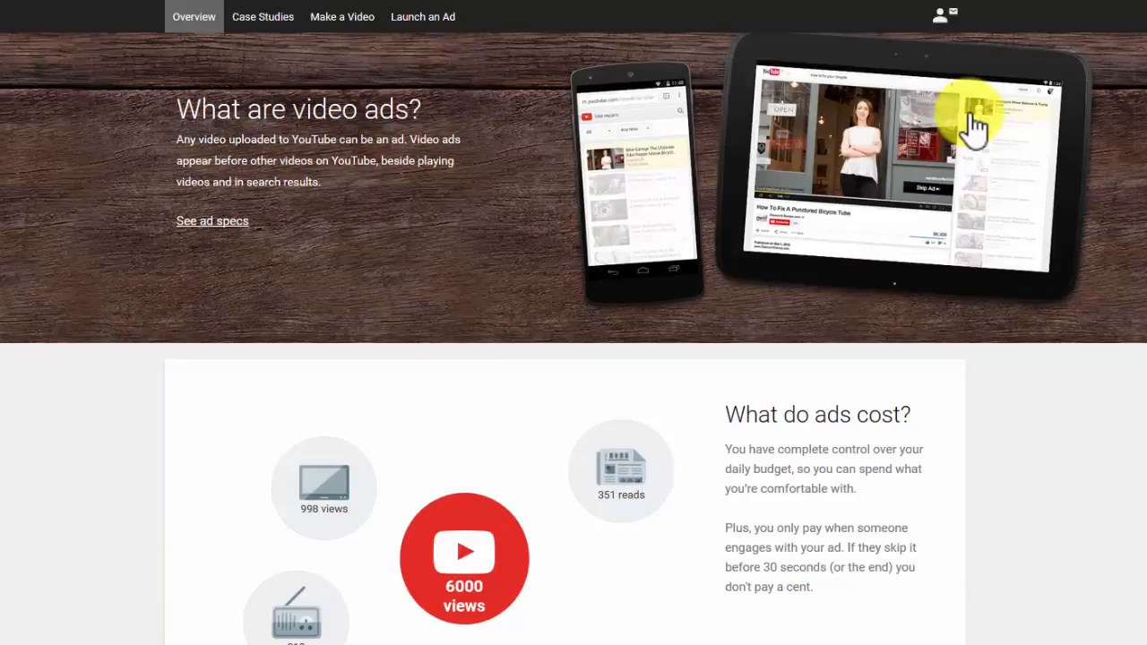
Drag the Daily Cost slider under 'What do ads cost?' from $30 to $50.
scroll(down, 3)
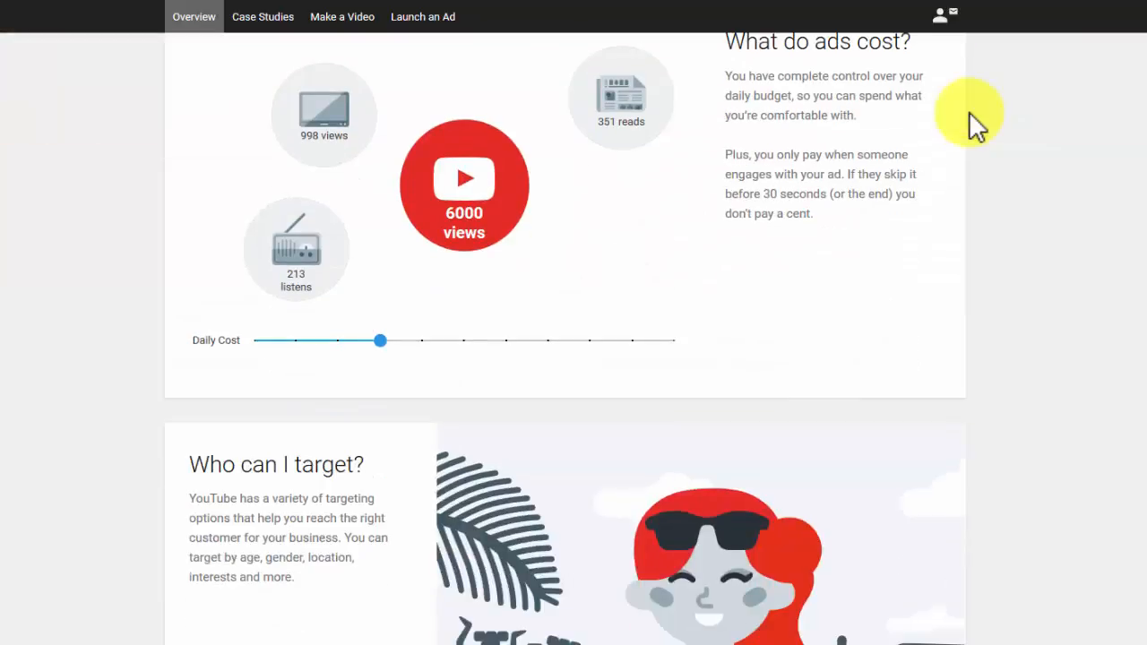
scroll(up, 3)
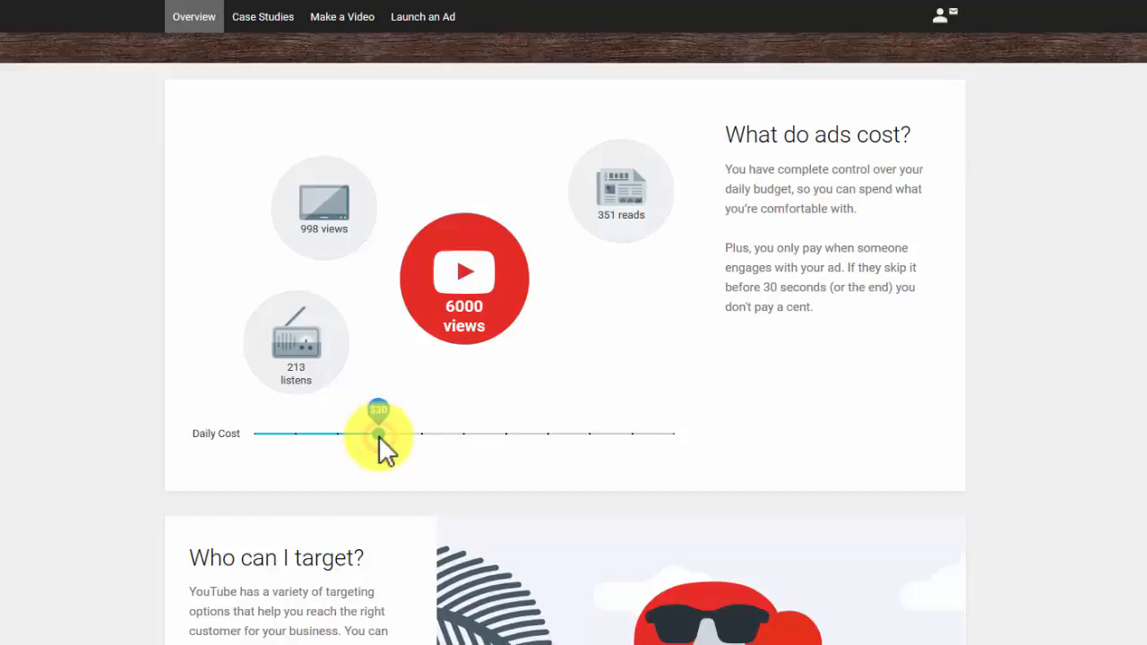
drag(376, 435, 407, 434)
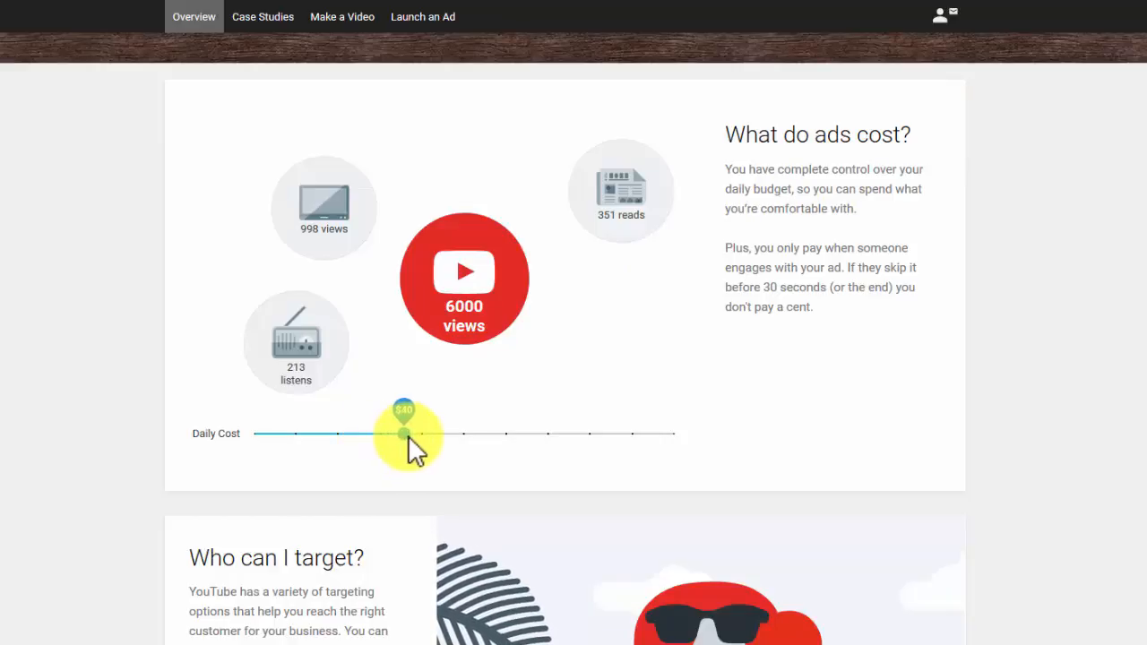
drag(406, 435, 459, 435)
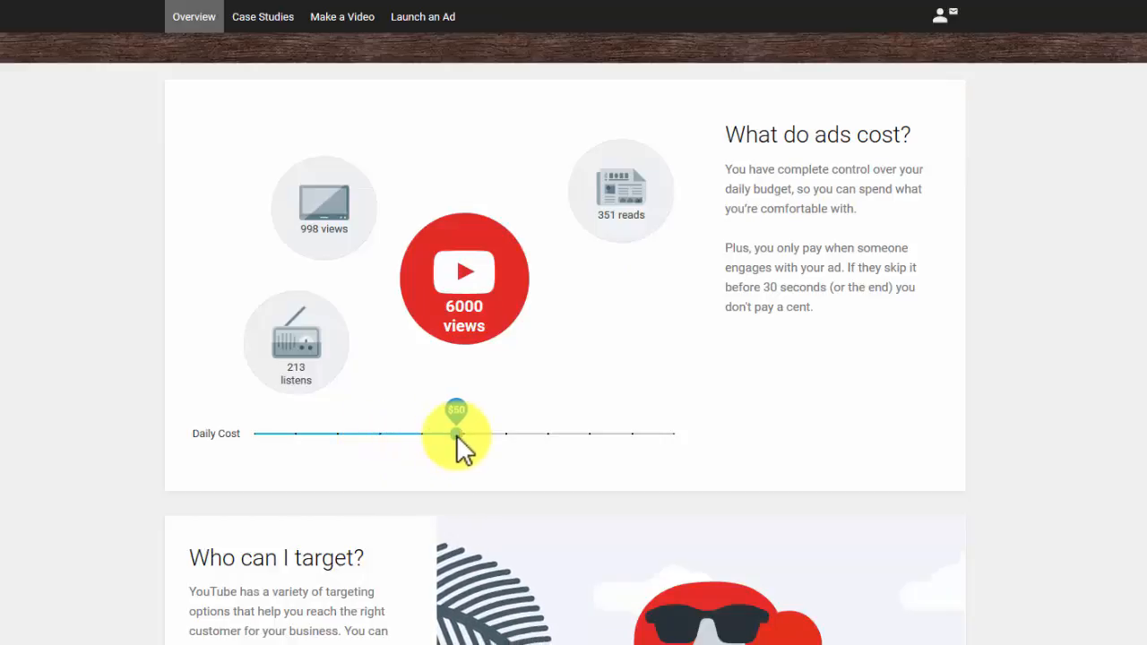
Cycle the 'Who can I target?' carousel through sports, movies and art back to travel.
scroll(down, 3)
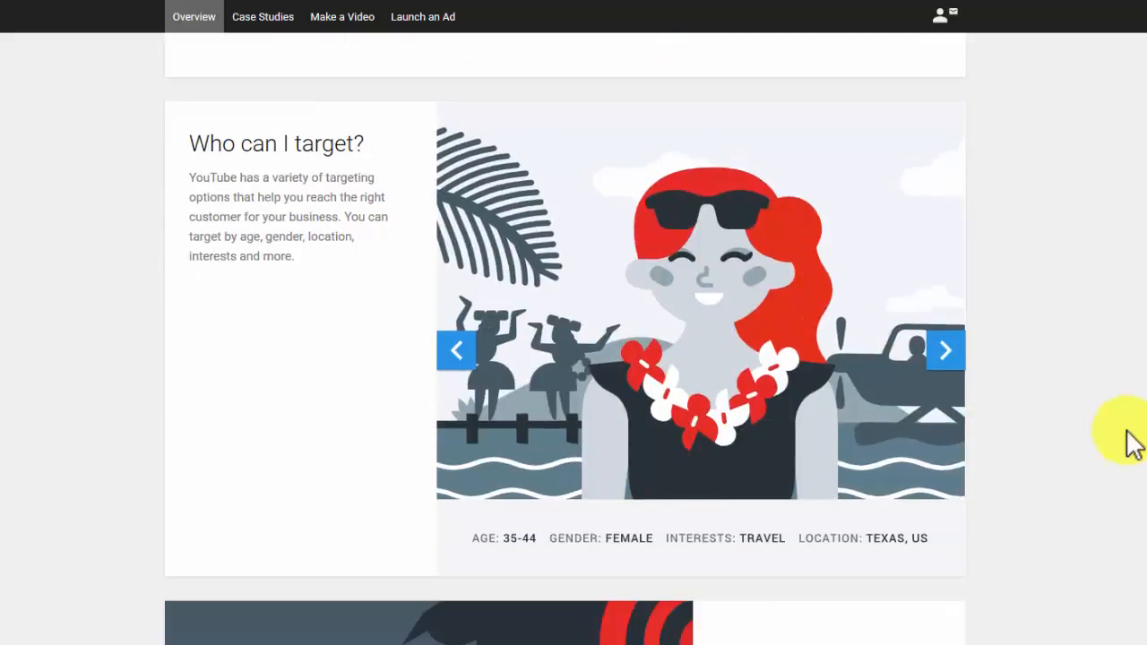
scroll(down, 3)
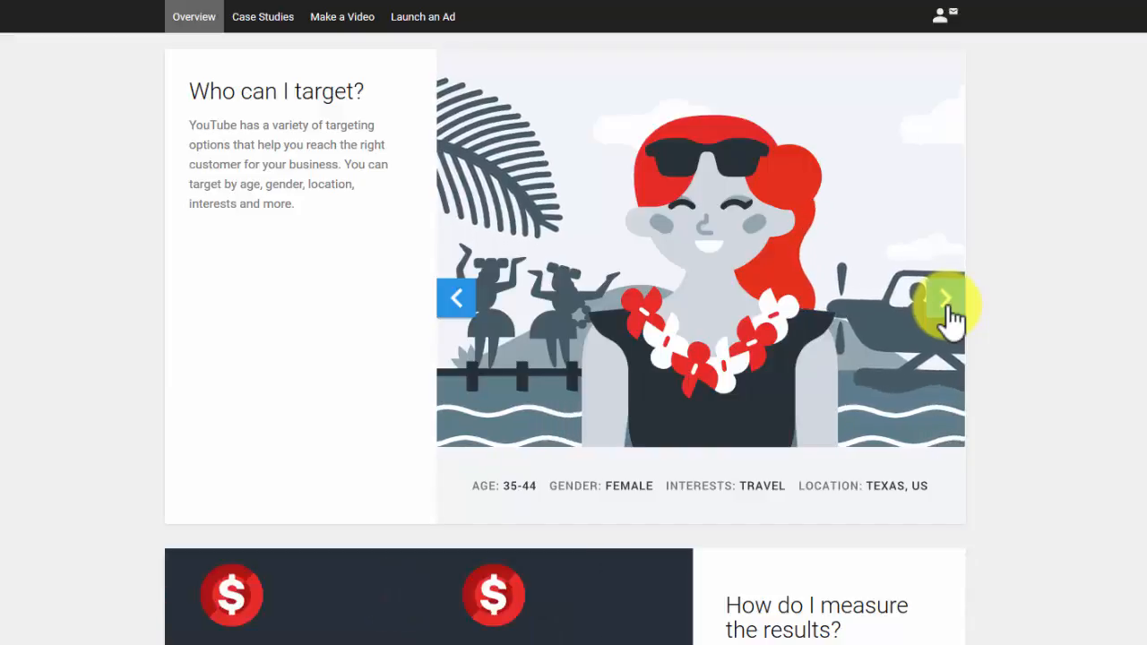
click(942, 299)
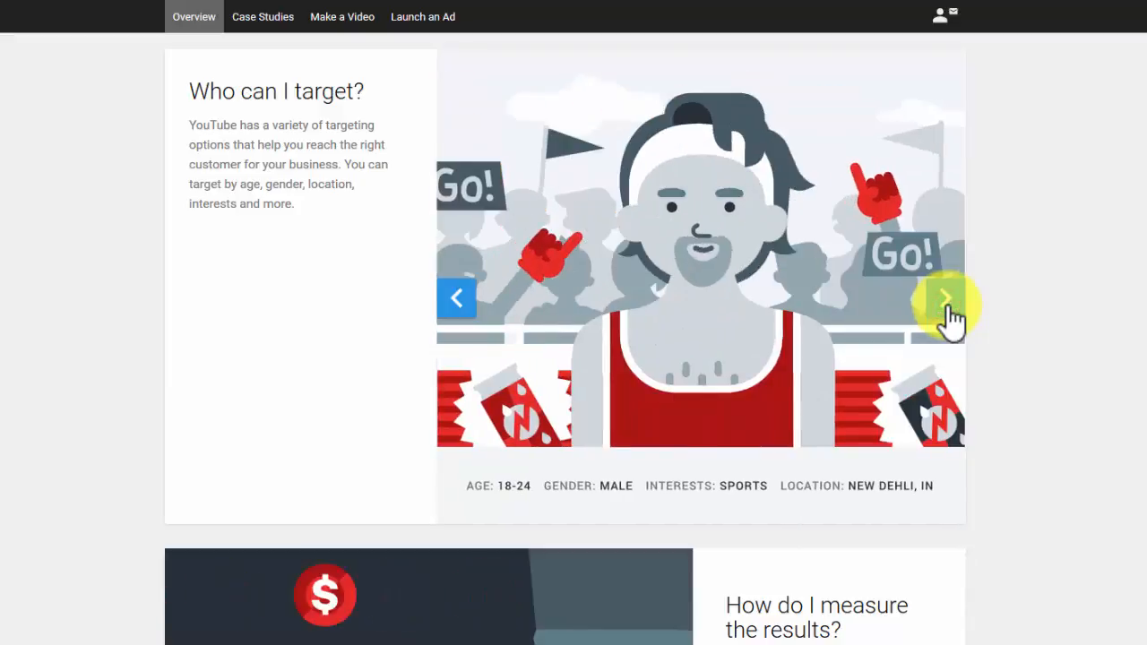
click(942, 298)
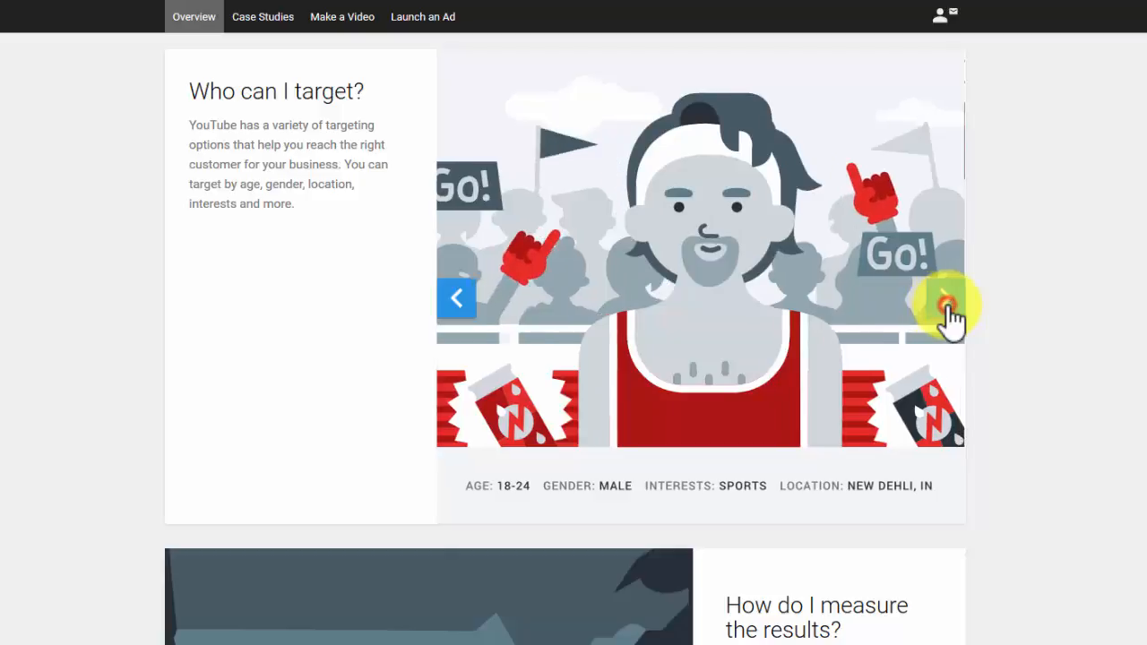
click(942, 297)
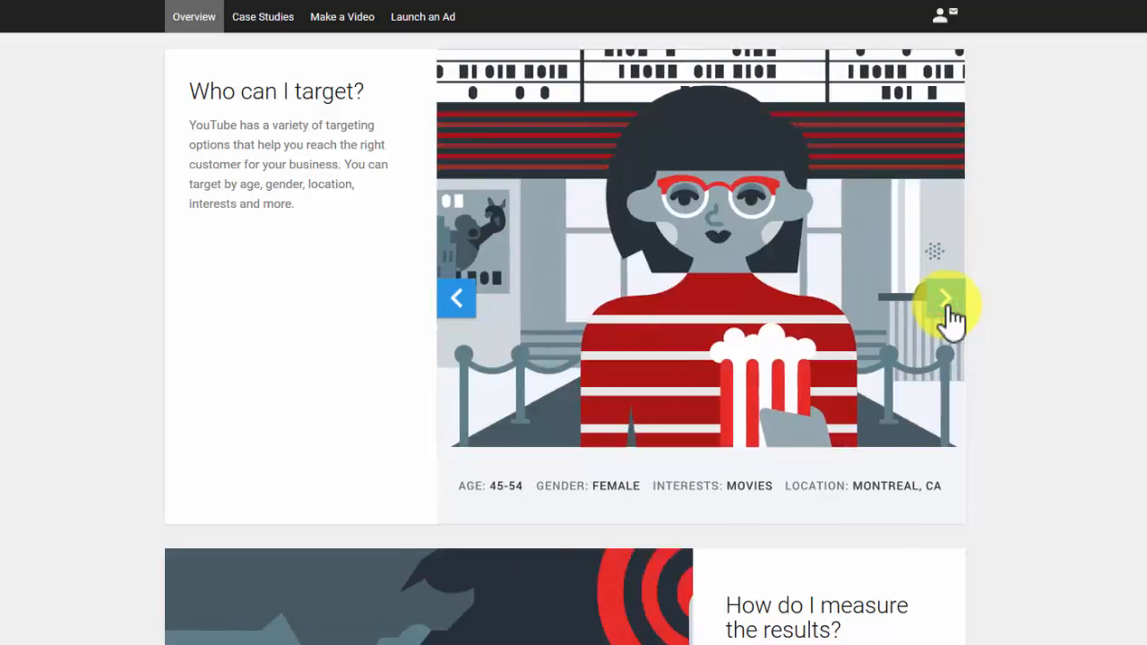
click(941, 297)
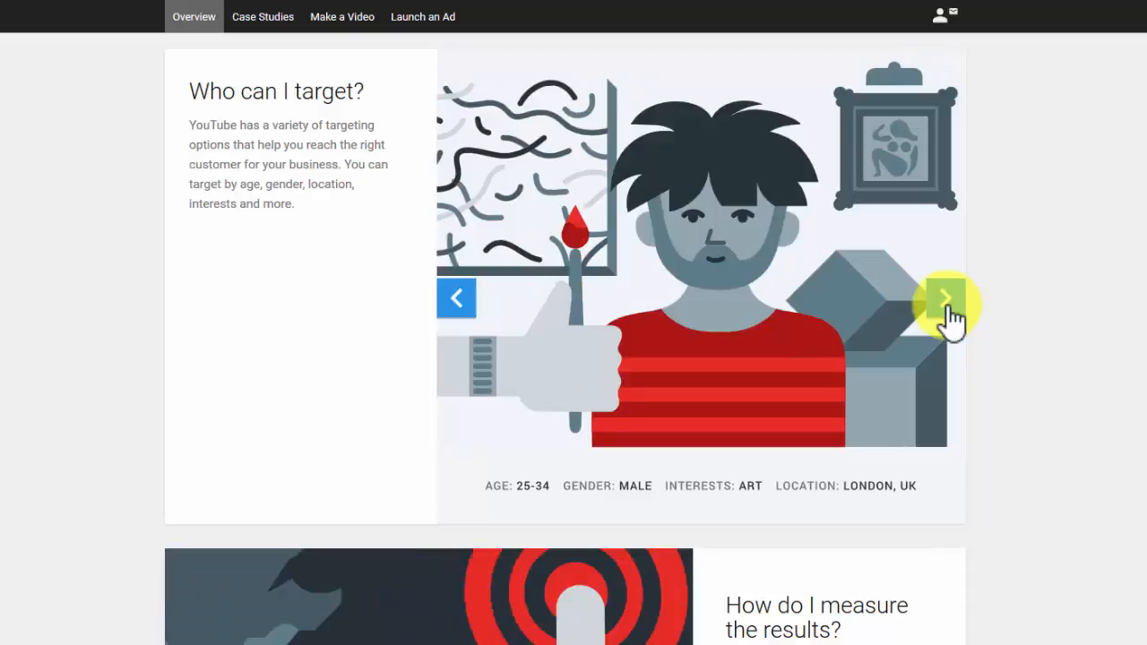
click(943, 298)
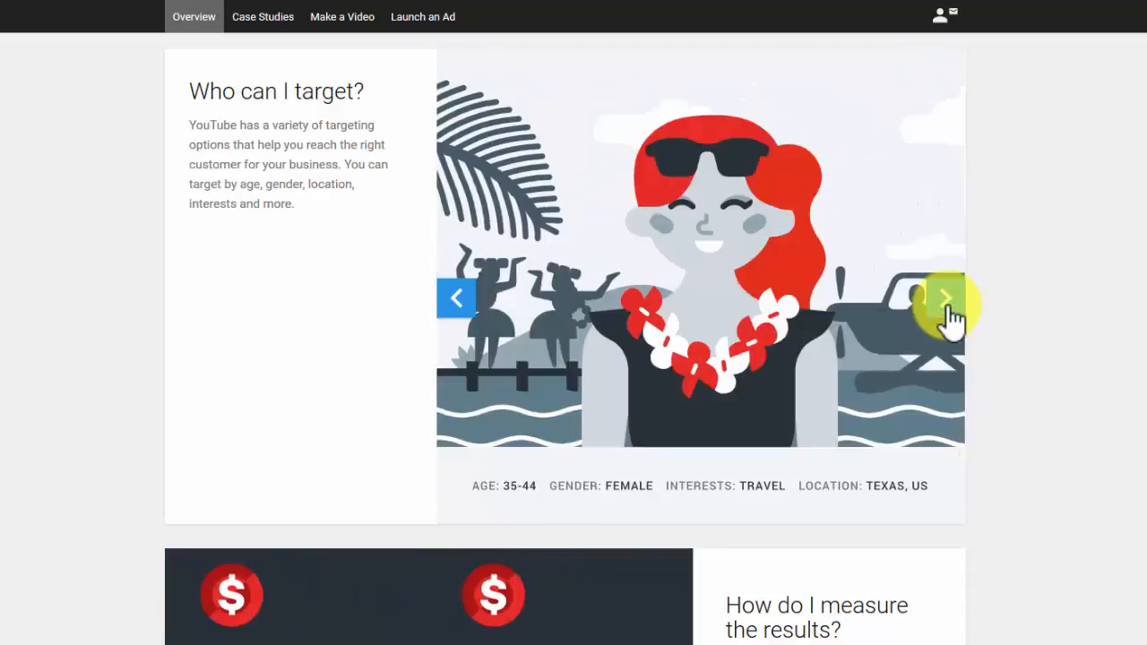
Scroll past results measurement to the $100 free credit offer, then open Case Studies.
scroll(down, 3)
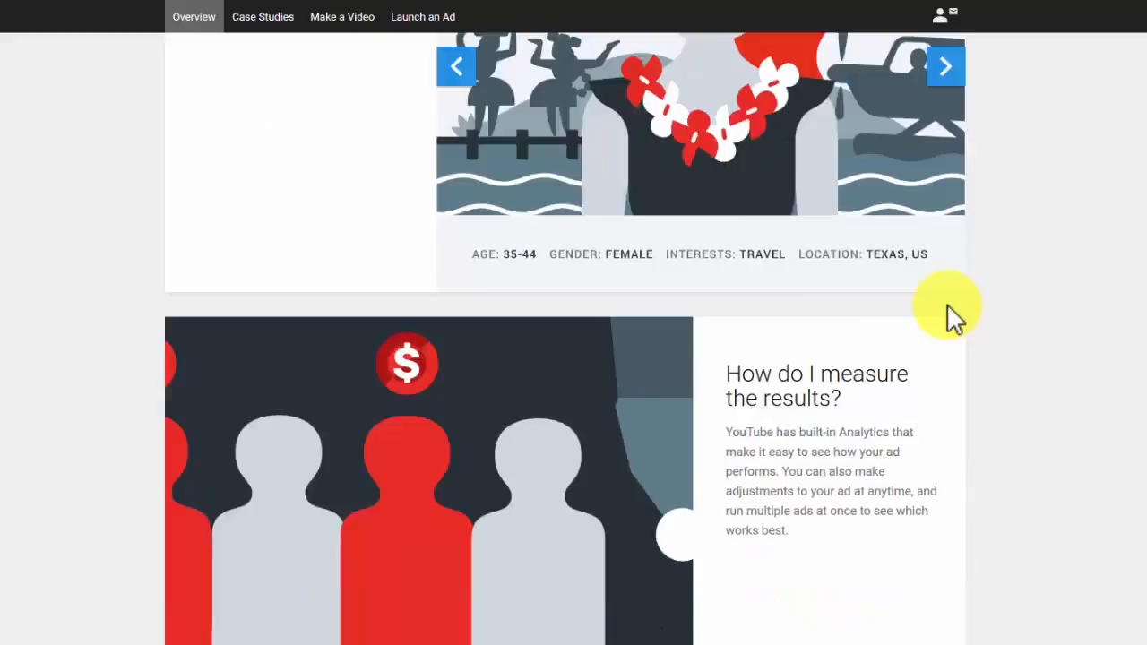
scroll(down, 3)
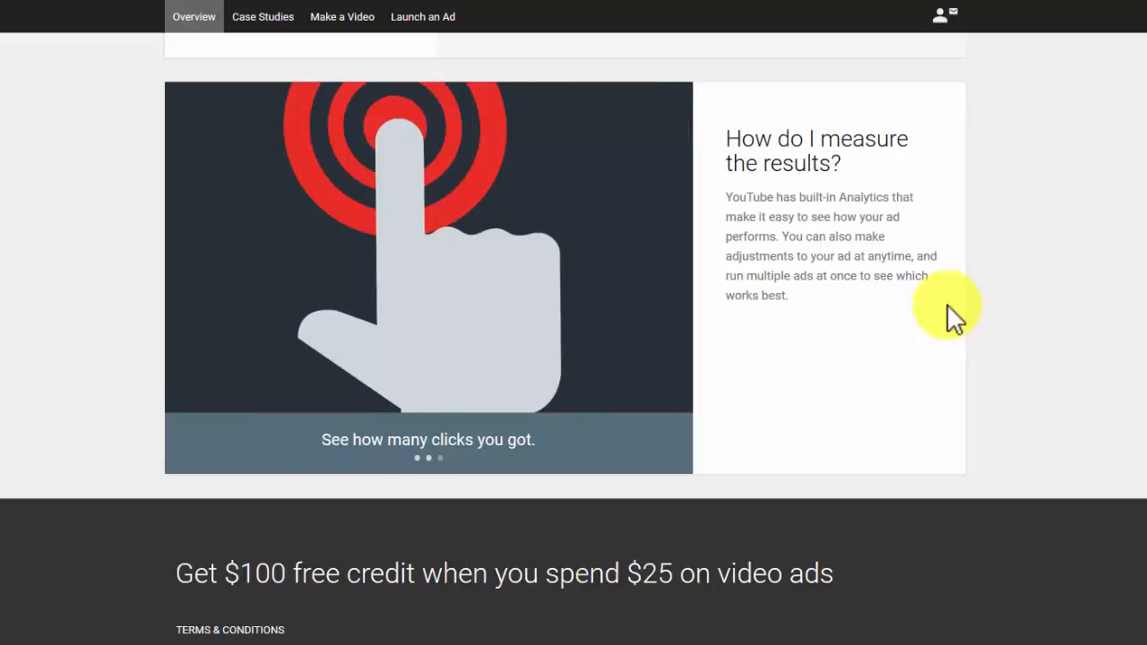
scroll(down, 3)
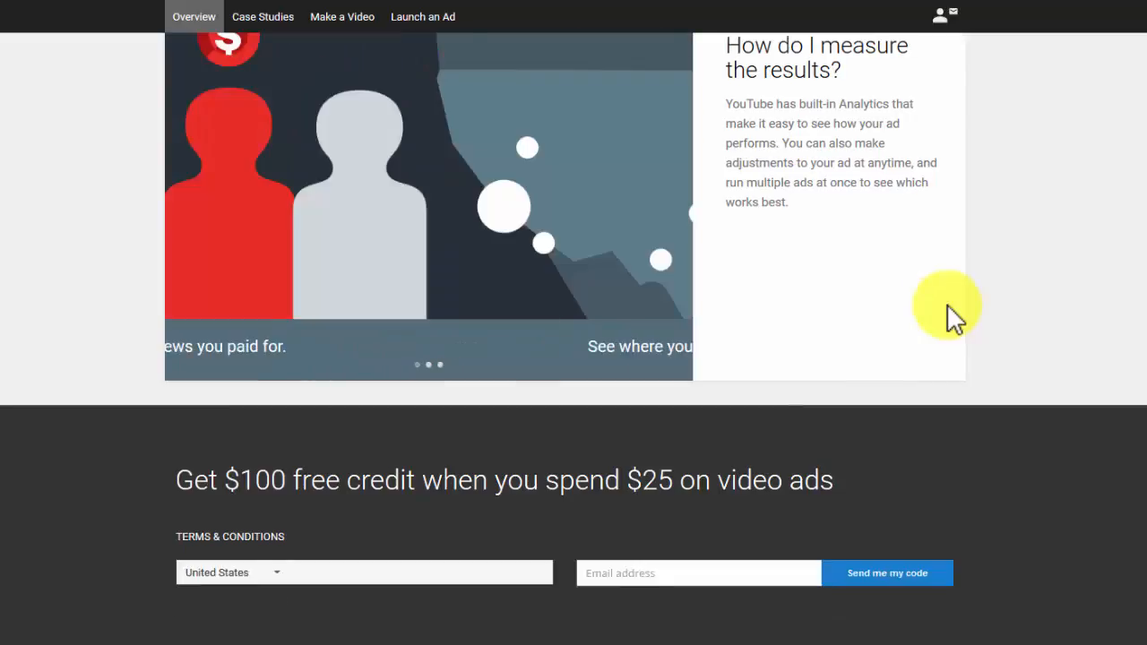
scroll(down, 3)
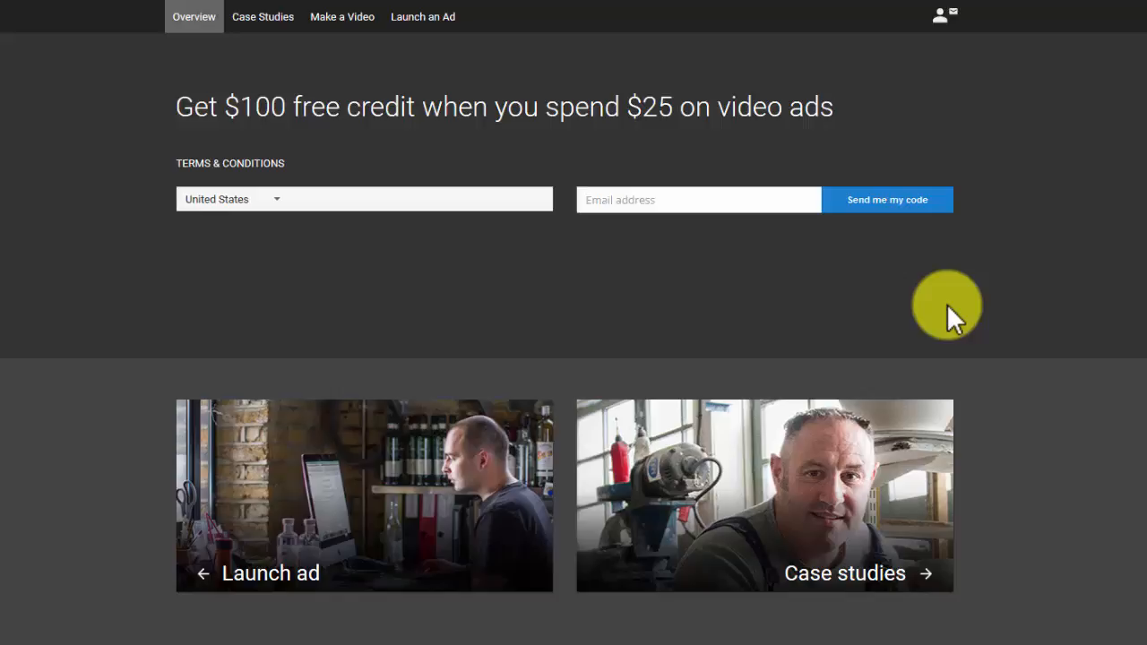
click(263, 16)
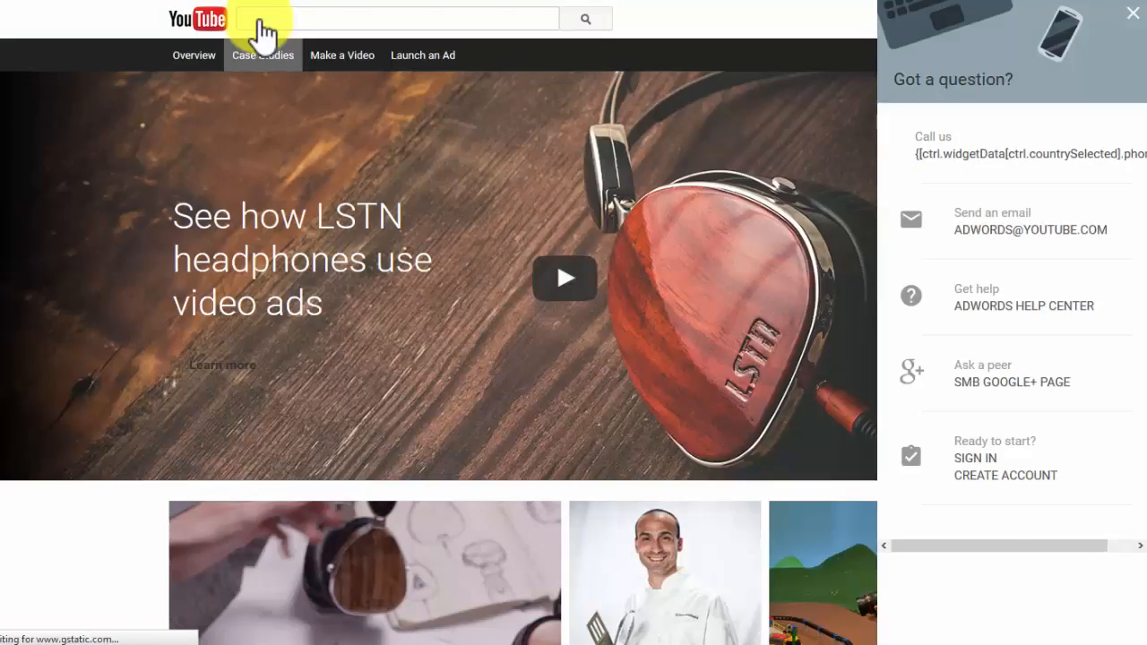
Dismiss the help panel and scroll the LSTN headphones case study to its insider tips.
click(1132, 12)
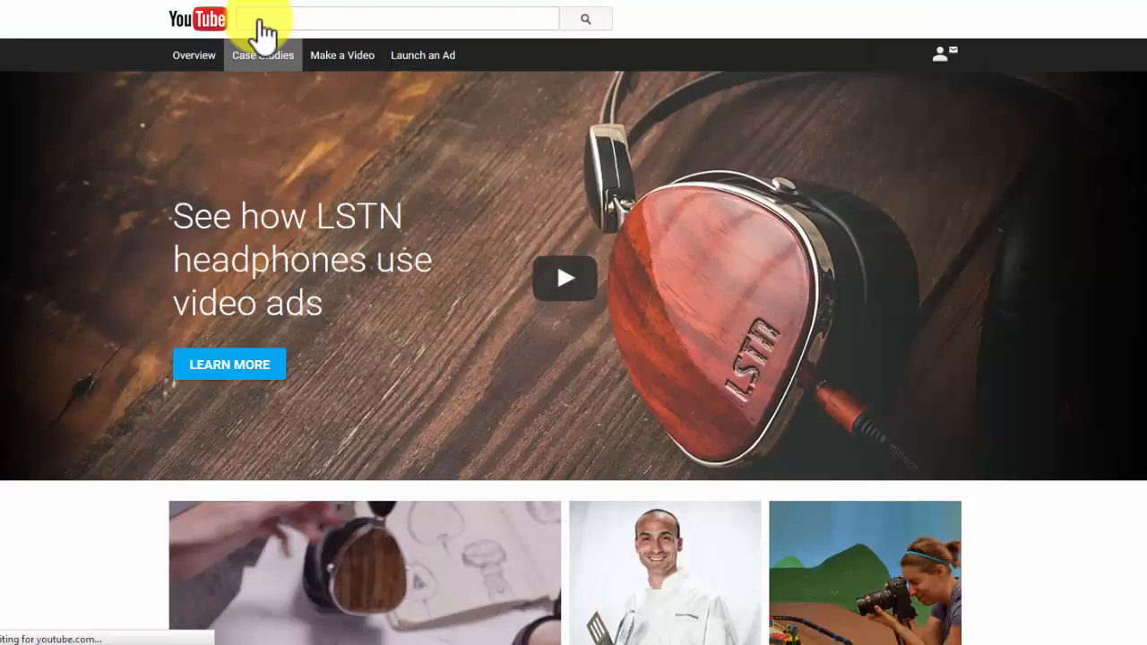
scroll(down, 3)
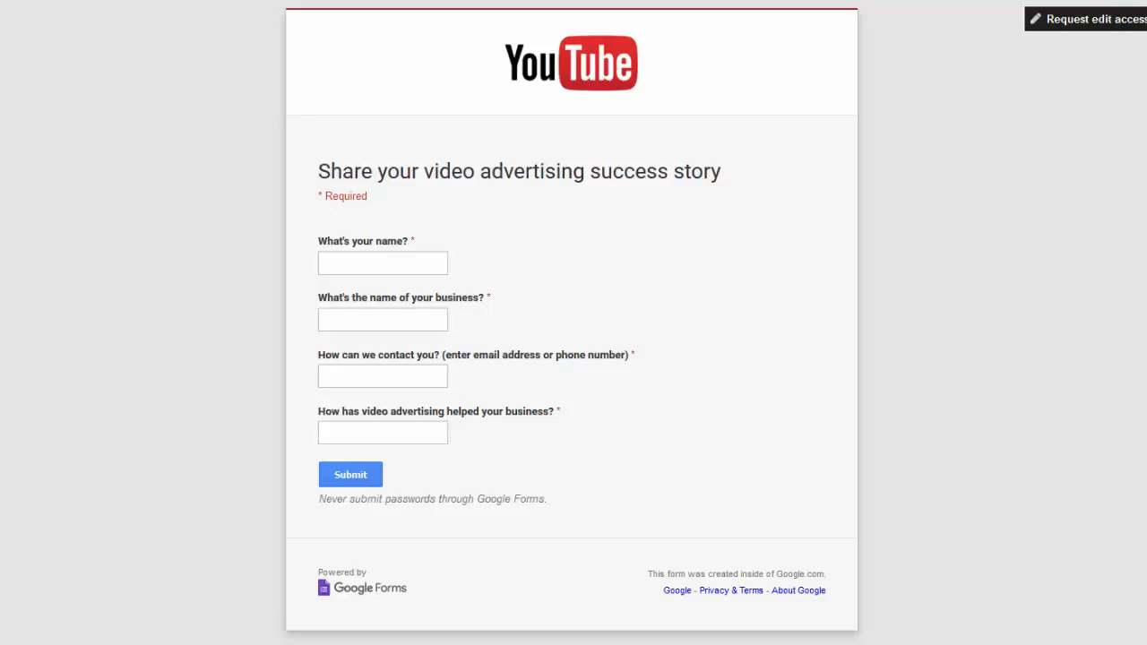
click(339, 16)
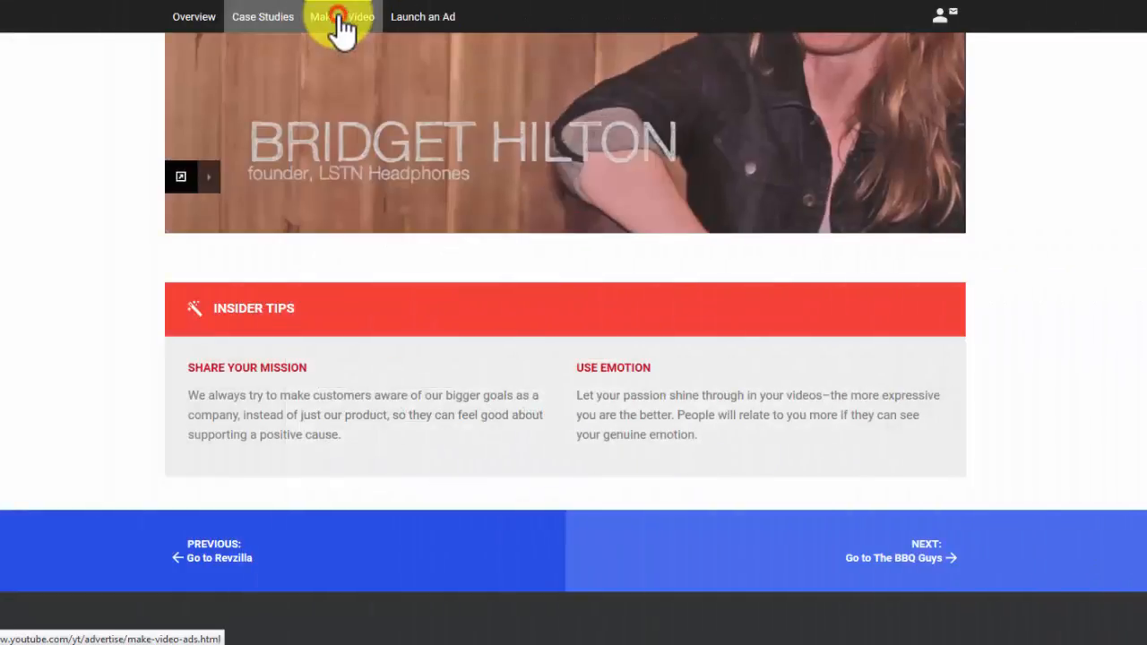
click(342, 16)
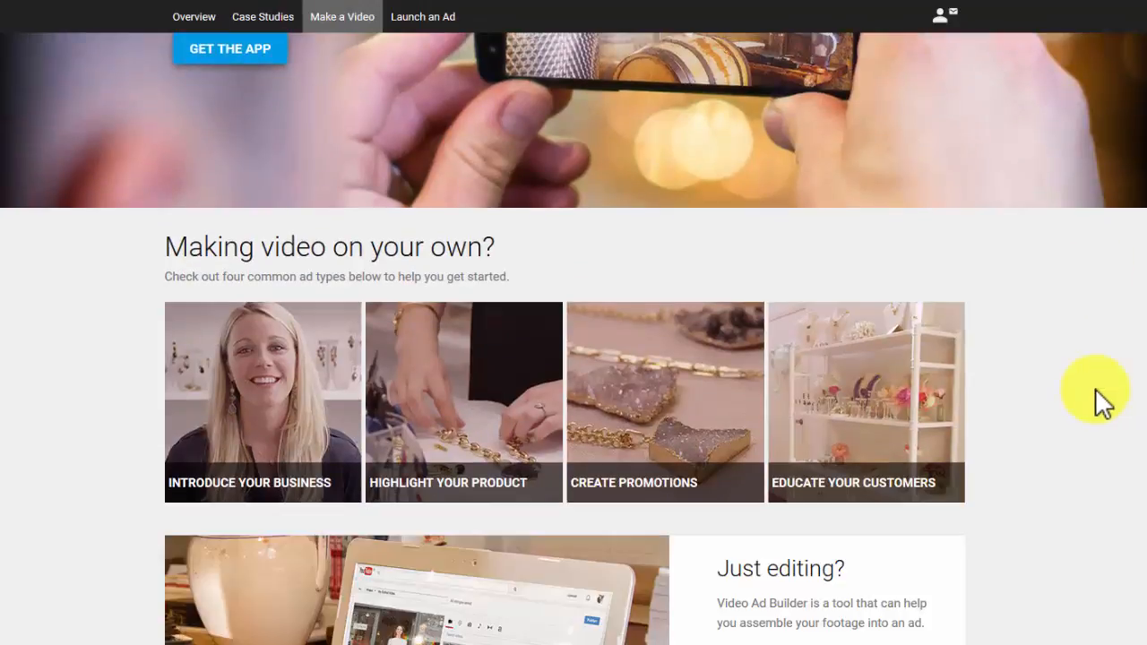
scroll(down, 3)
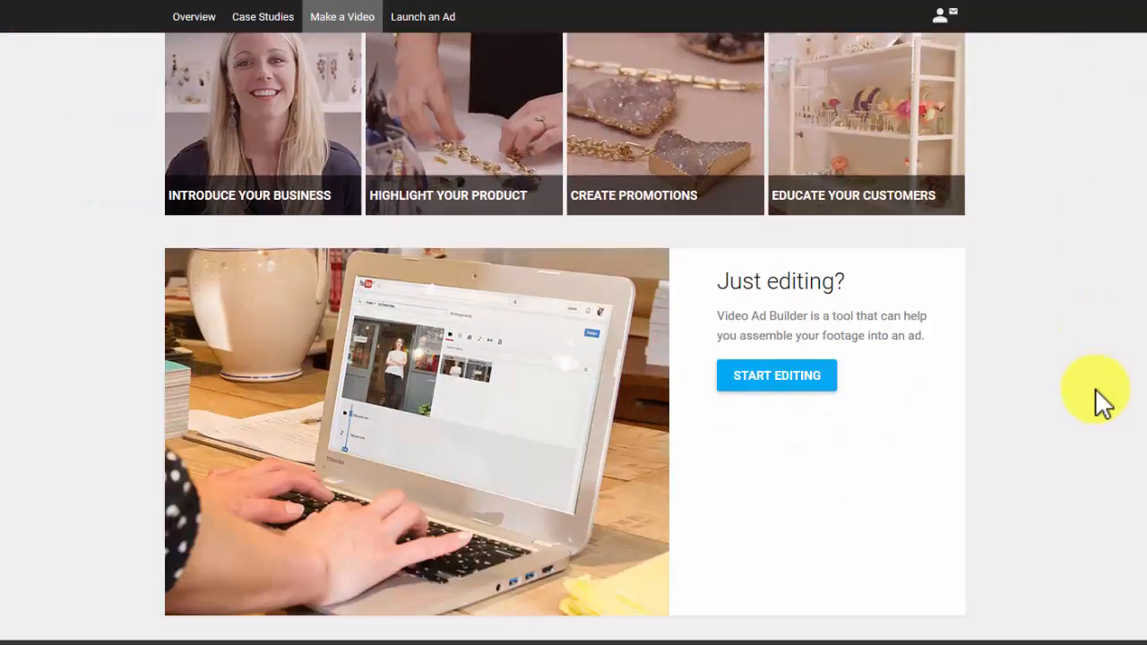
scroll(up, 3)
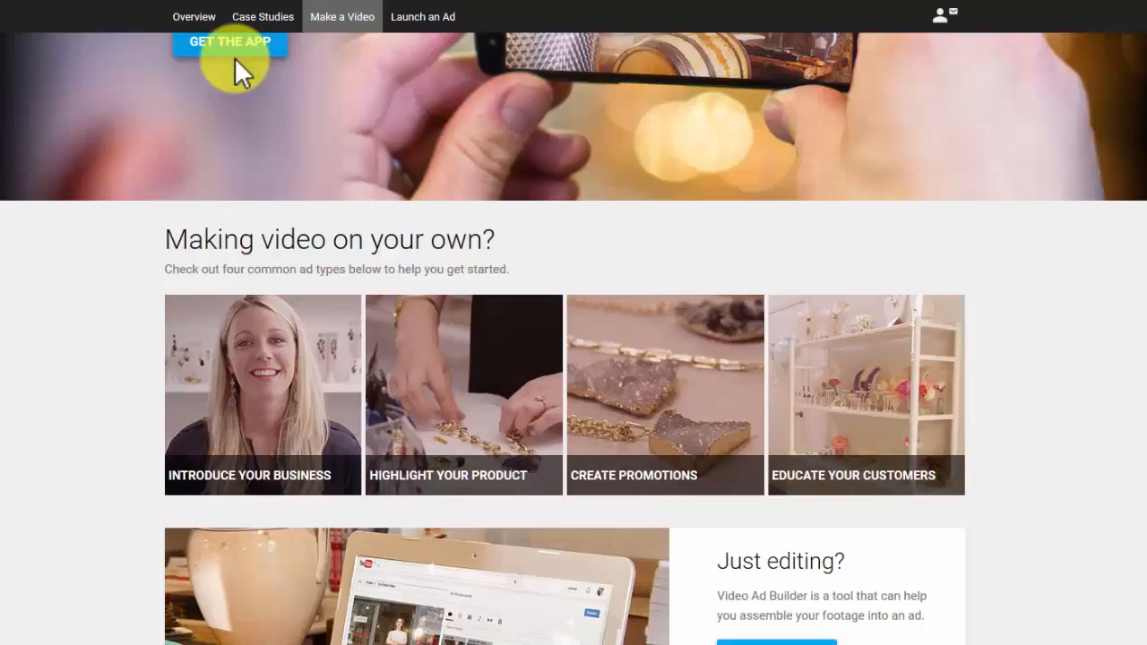
scroll(up, 3)
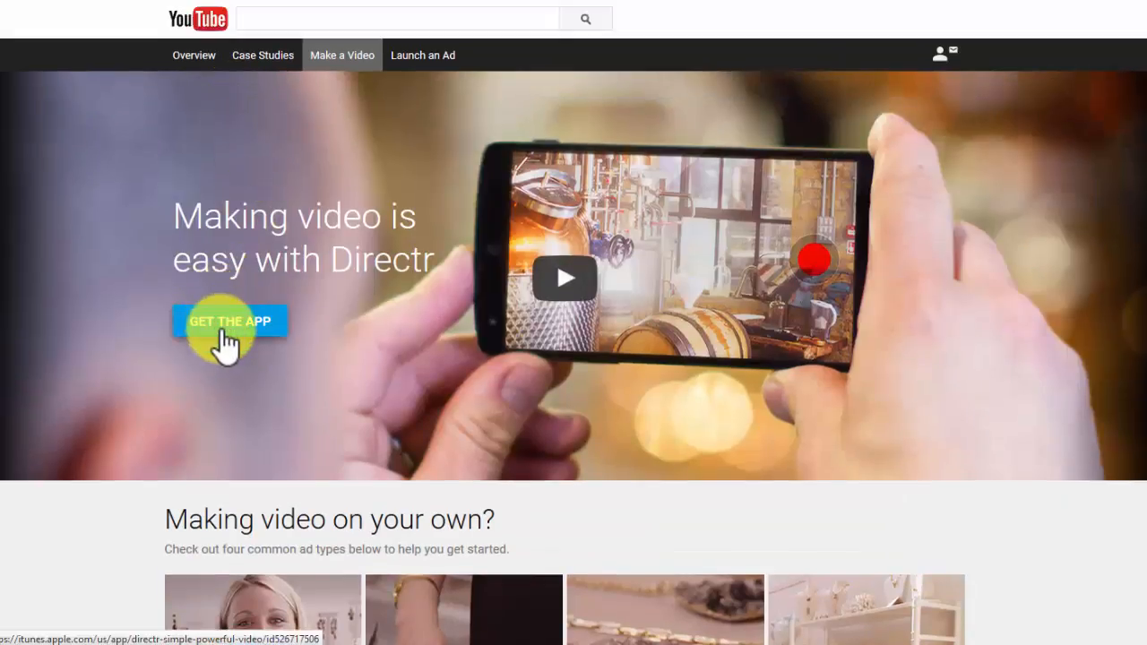
click(230, 321)
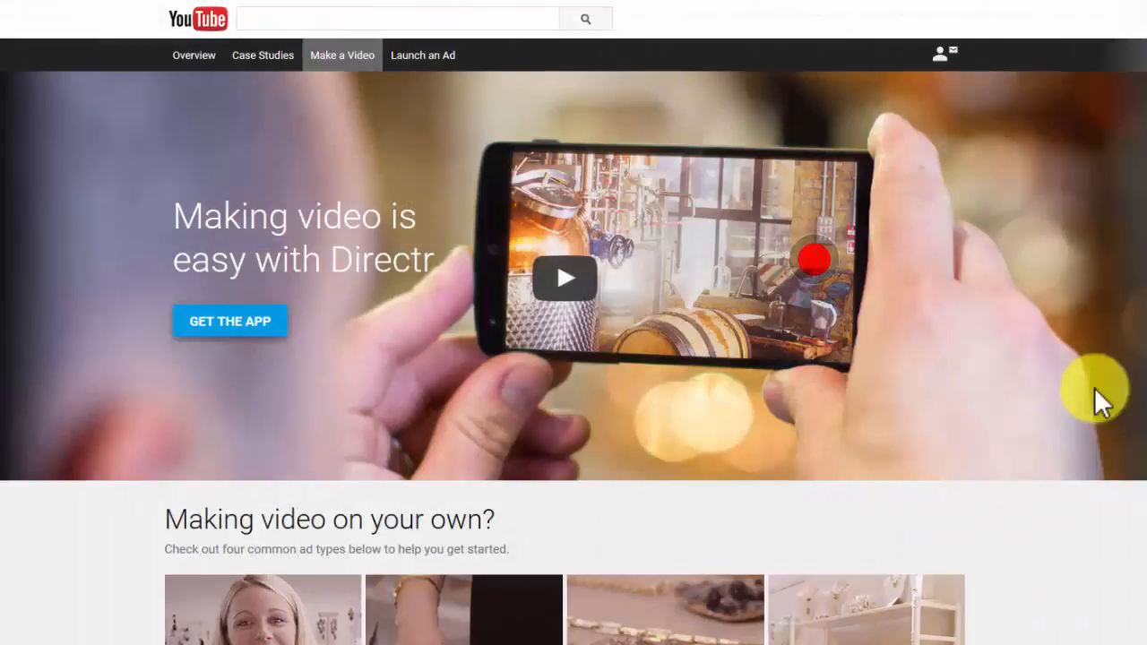
scroll(down, 3)
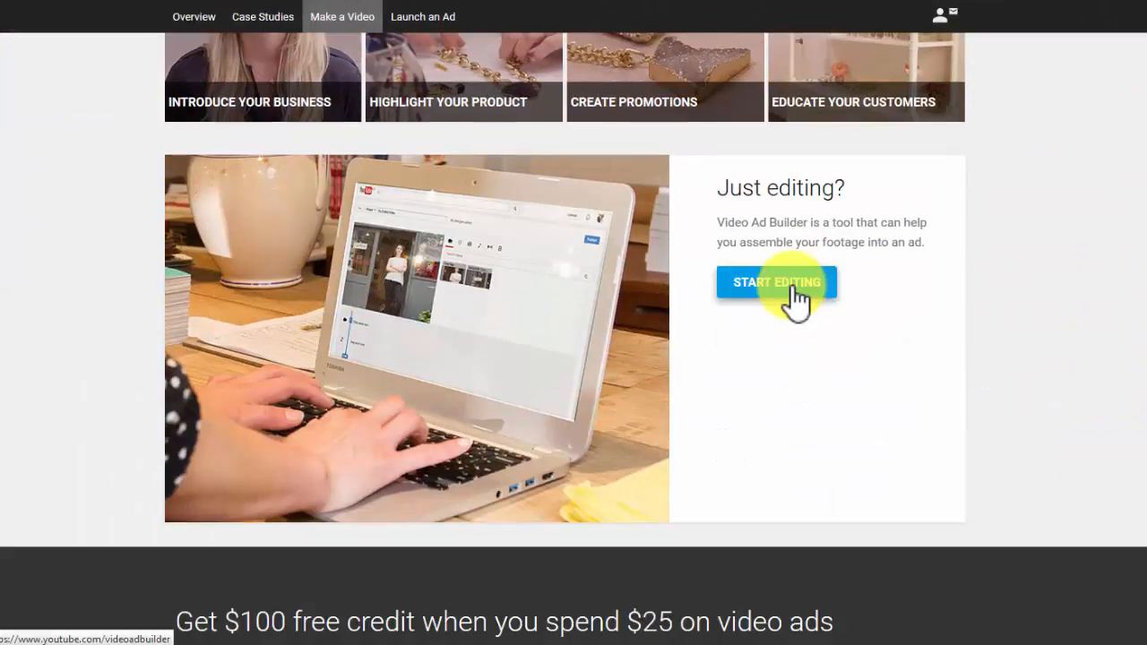
click(777, 281)
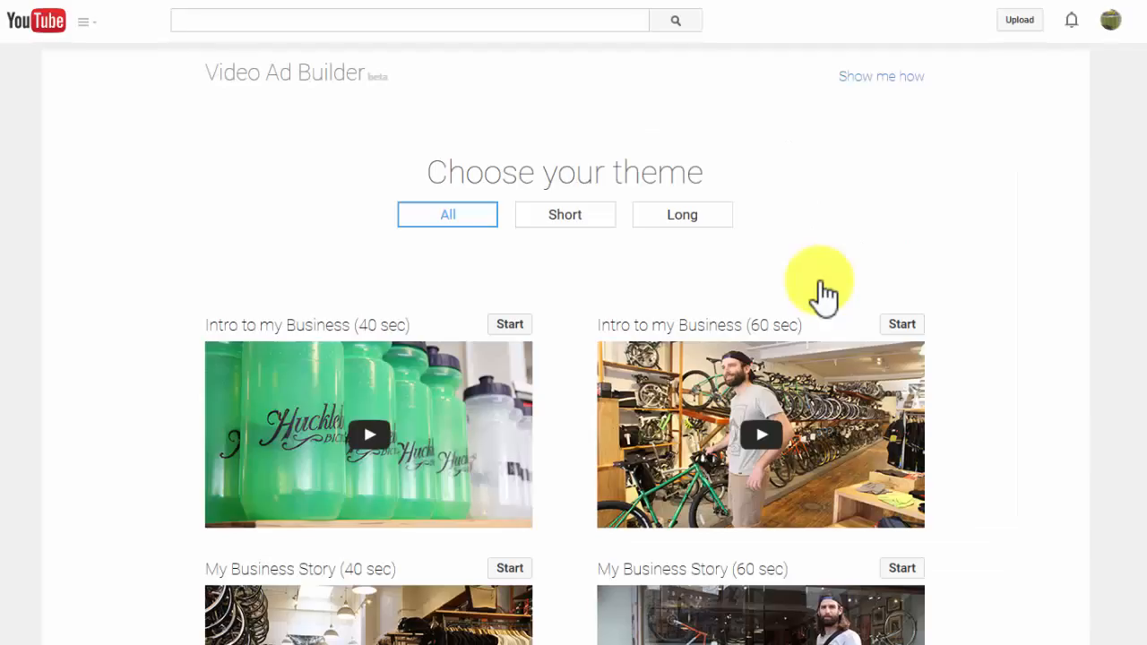
scroll(down, 3)
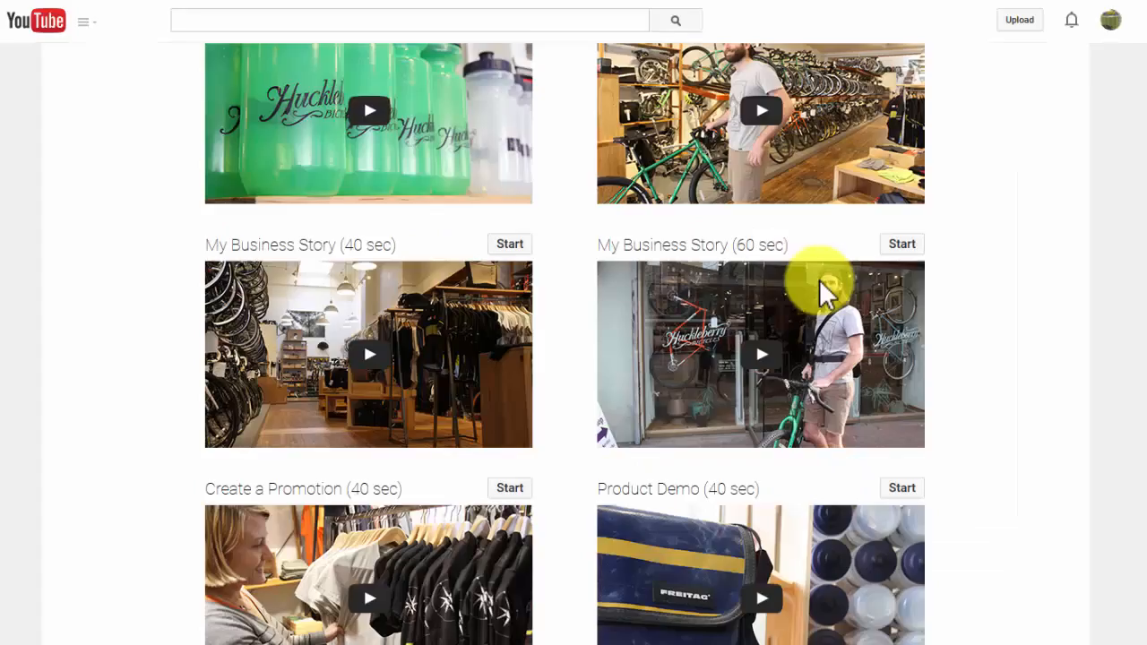
scroll(up, 3)
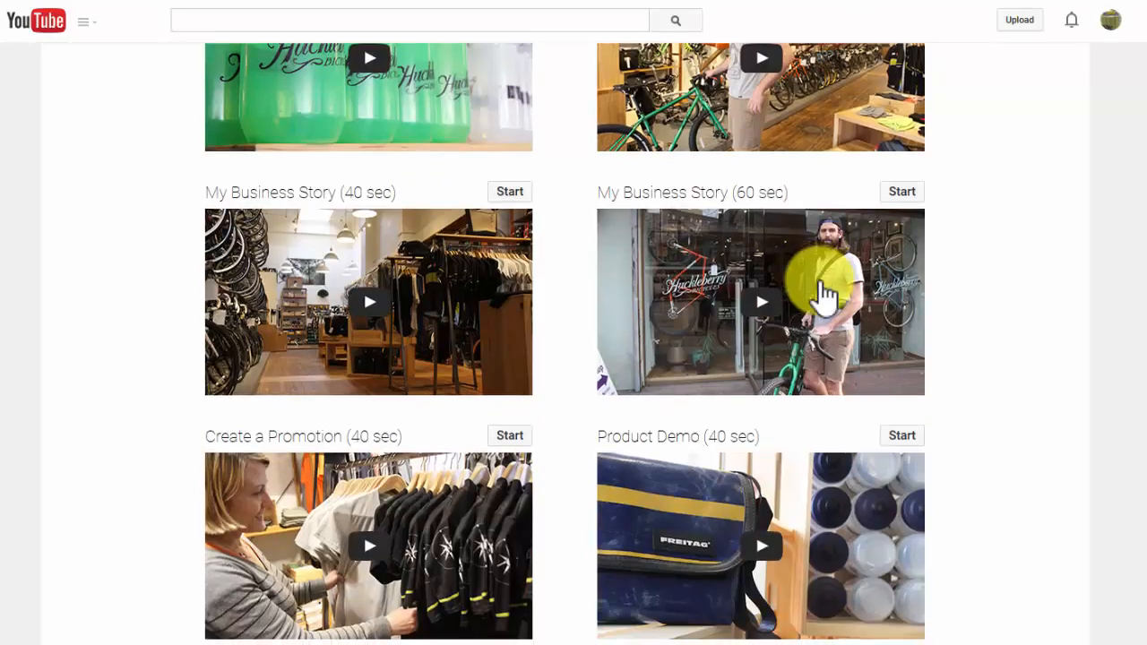
scroll(down, 3)
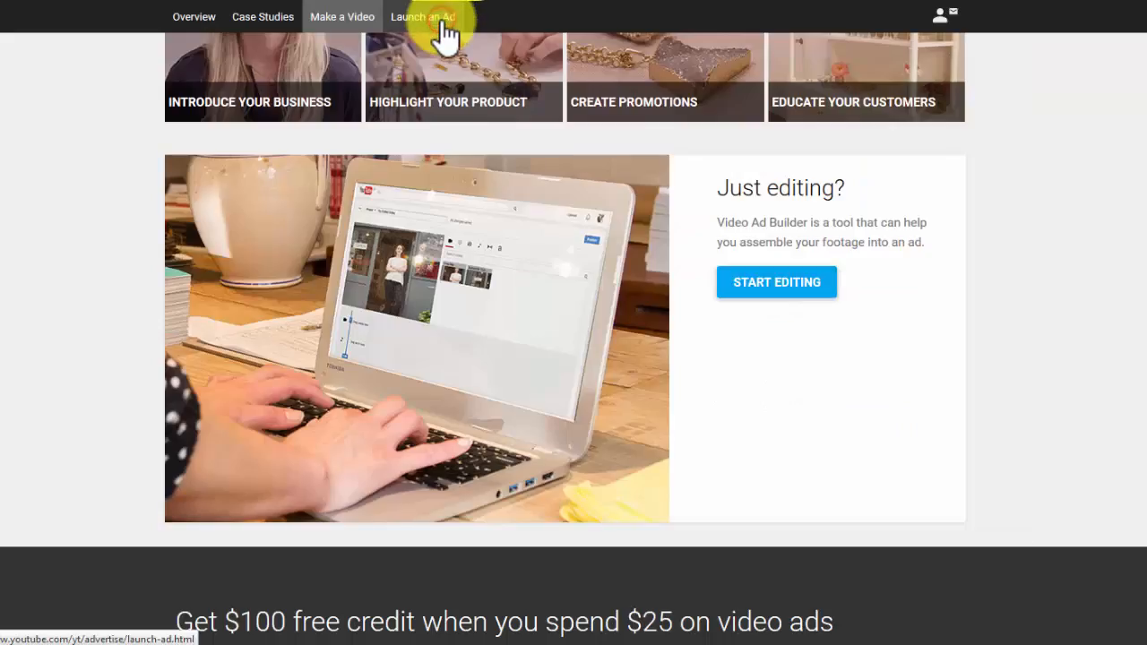
Open Launch an Ad, read through its three steps, and scroll back to the top.
click(423, 16)
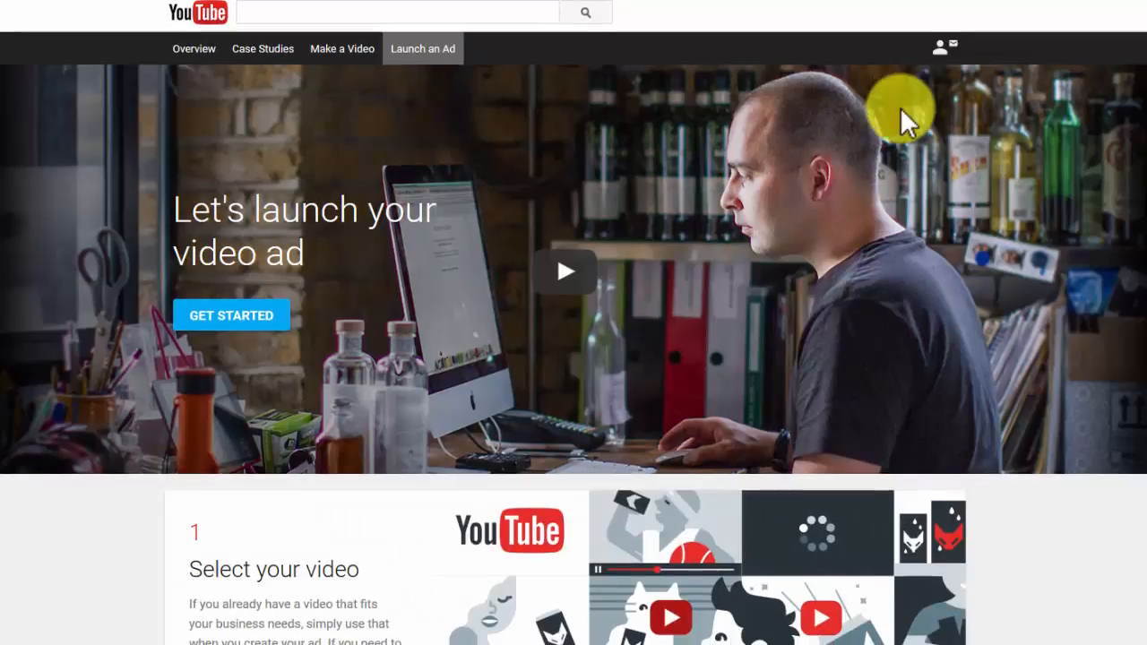
scroll(down, 3)
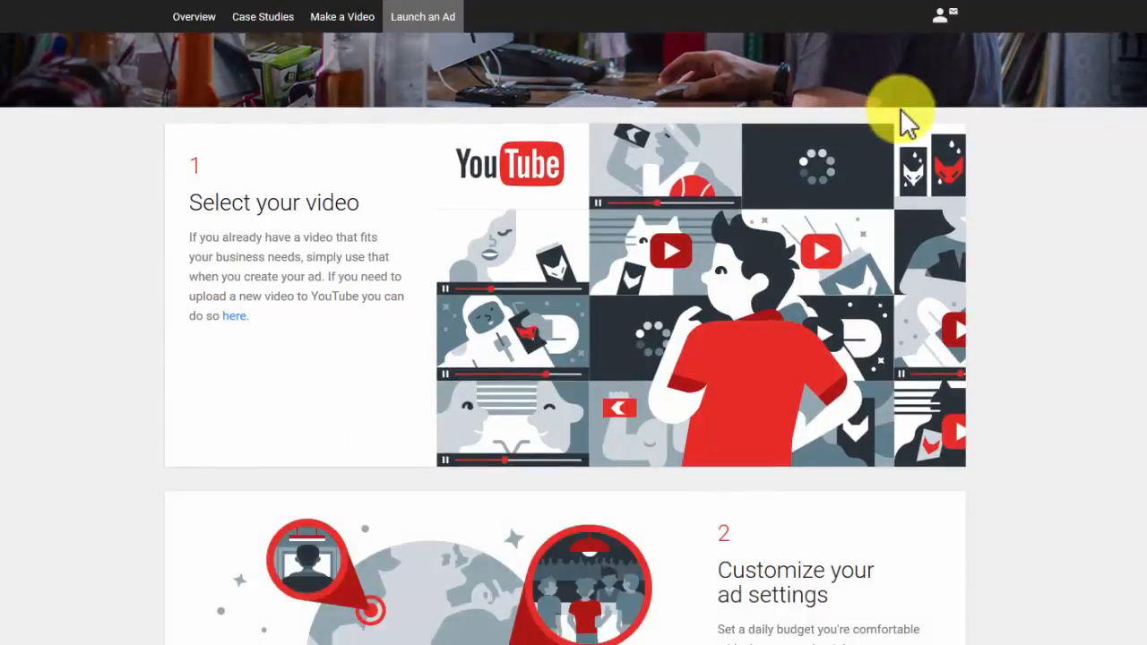
scroll(down, 3)
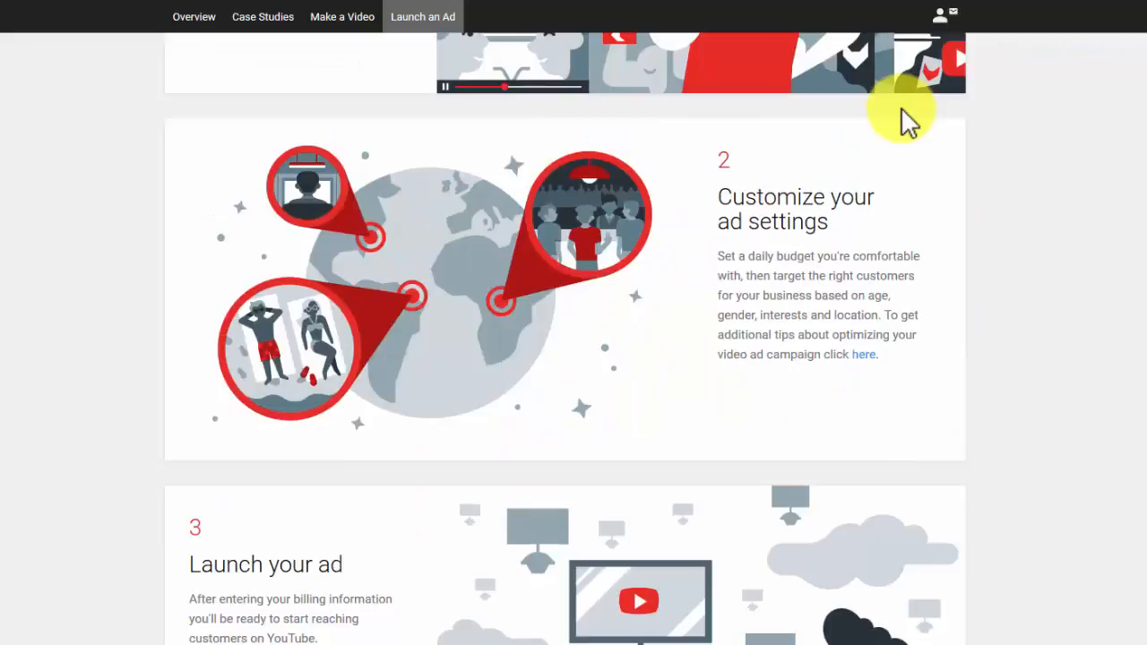
scroll(down, 3)
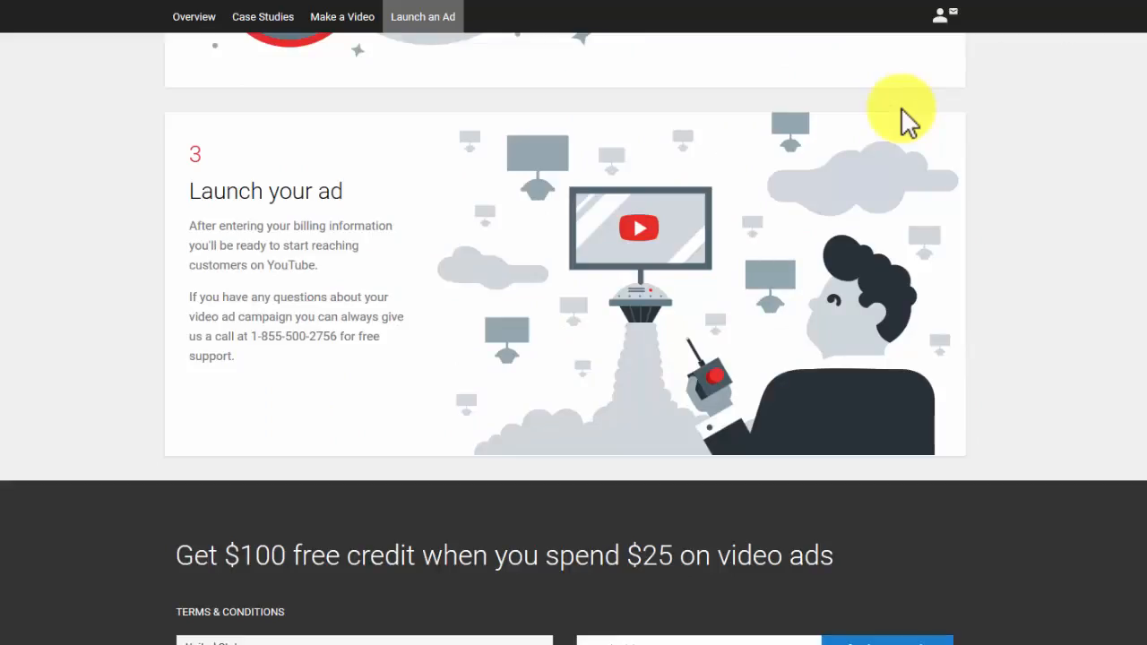
scroll(up, 3)
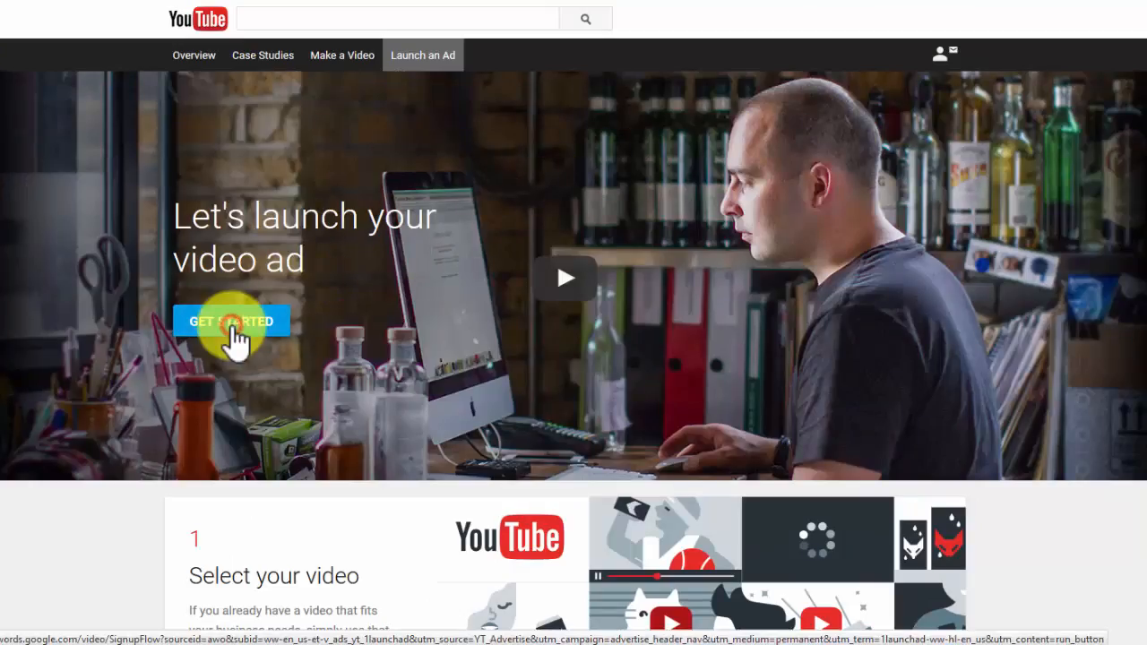
Set up the Cake Decorating Made Easy ad with the third thumbnail, linking to the YouTube channel.
click(230, 320)
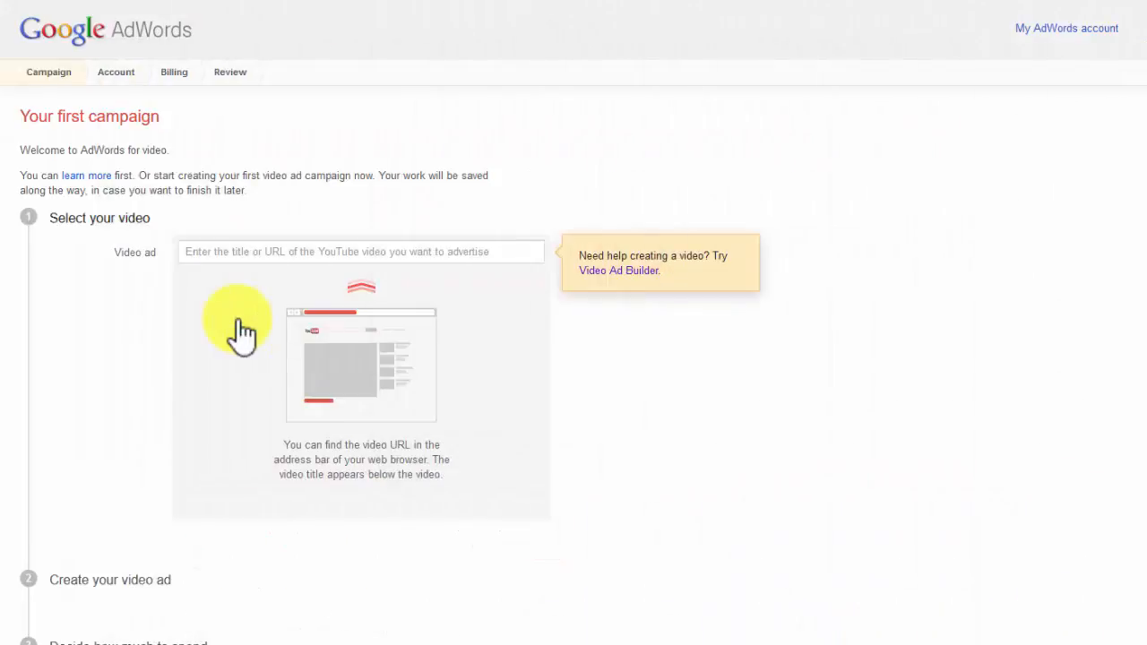
mouse_move(292, 287)
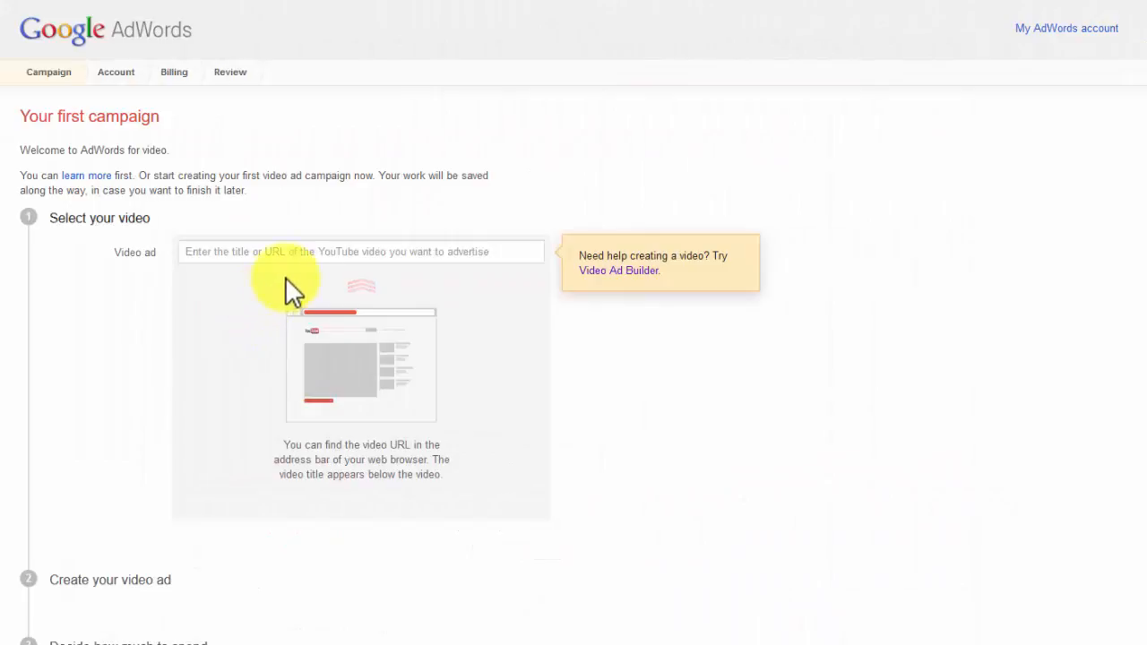
click(360, 252)
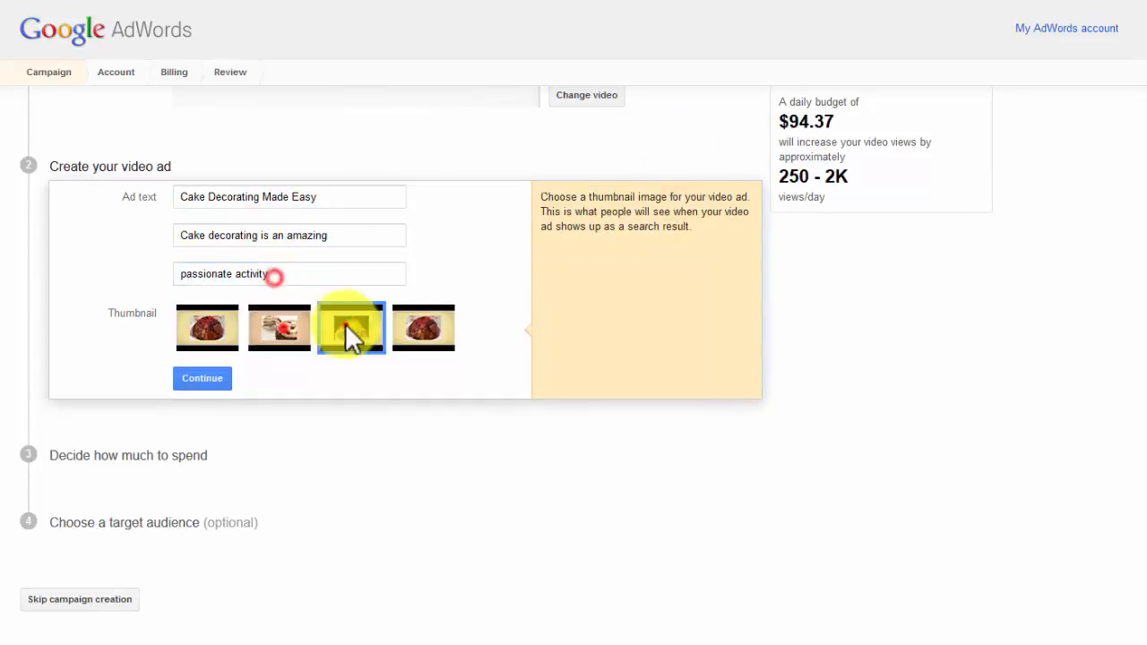
click(202, 378)
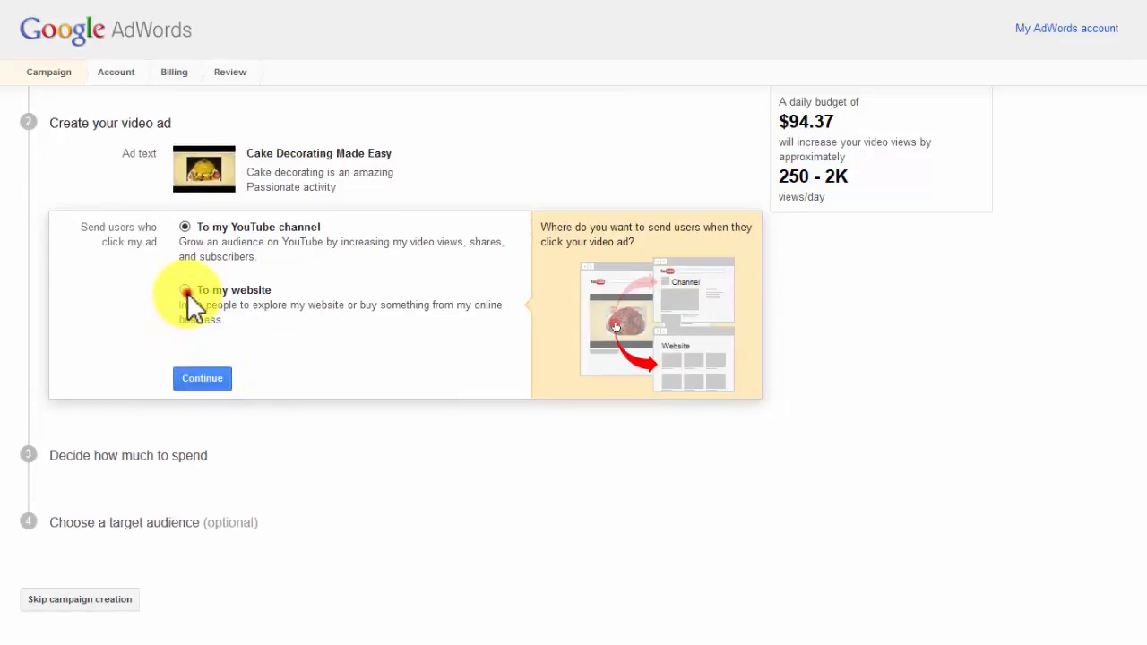
click(185, 290)
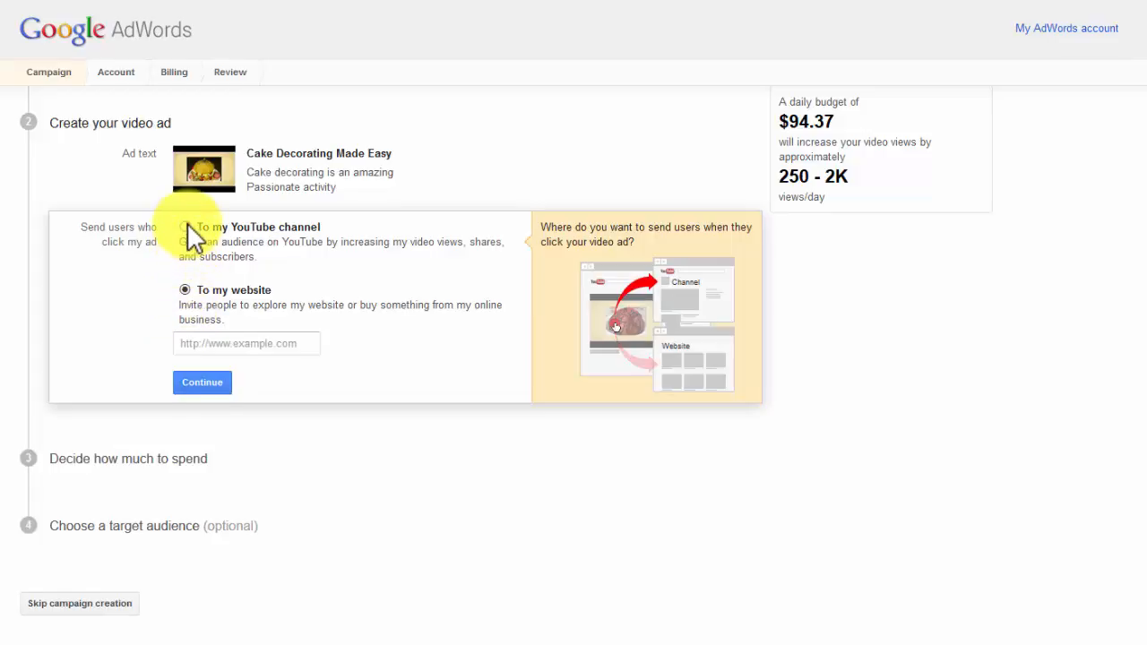
click(185, 227)
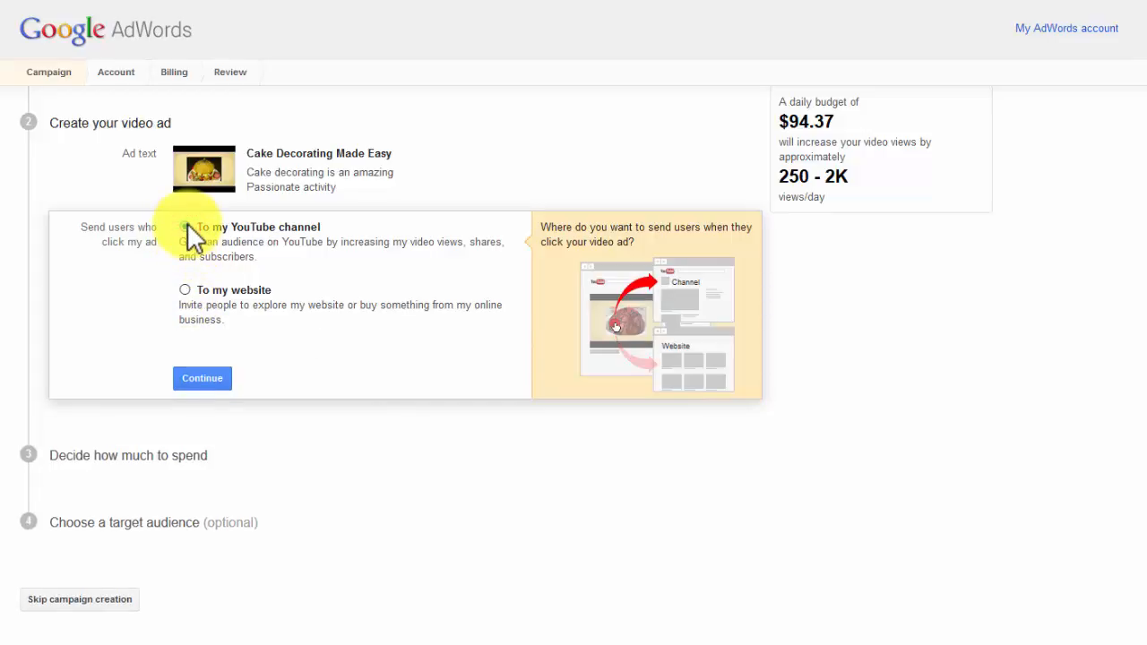
click(201, 378)
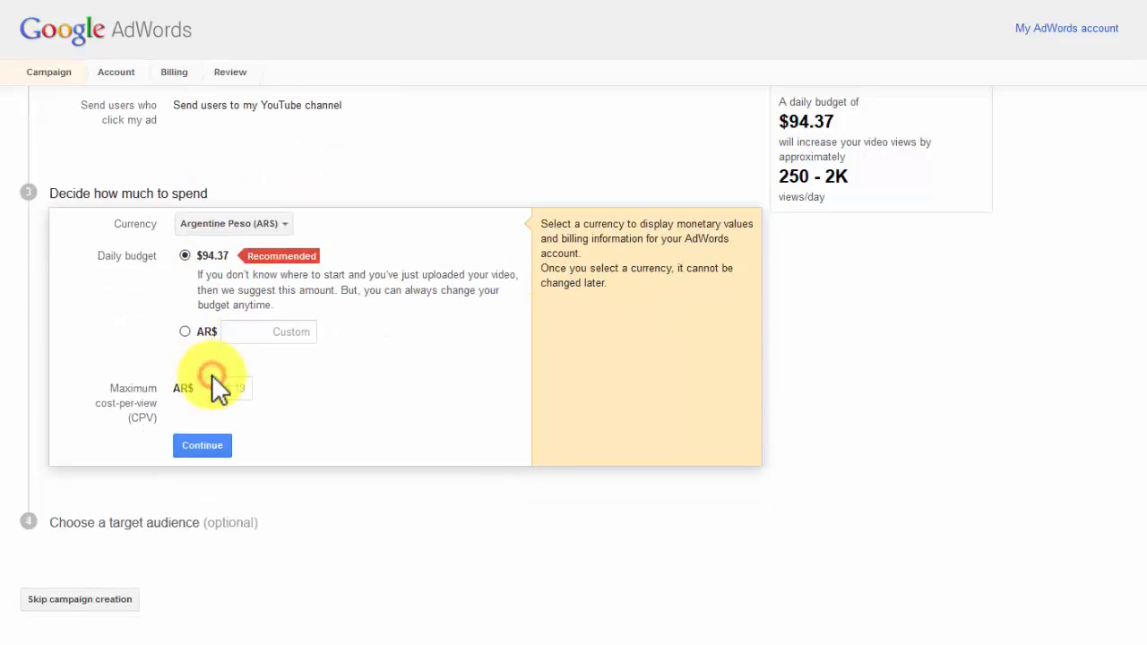
Set the currency to US Dollar, keep the $10.00 daily budget, and save the campaign.
click(232, 223)
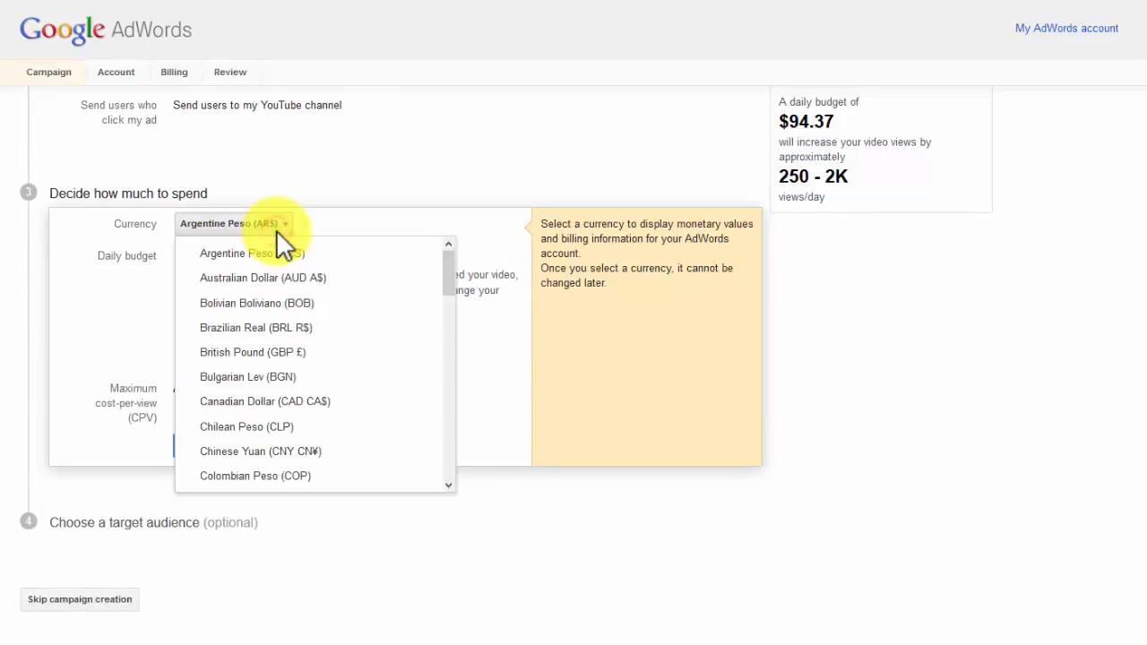
scroll(down, 3)
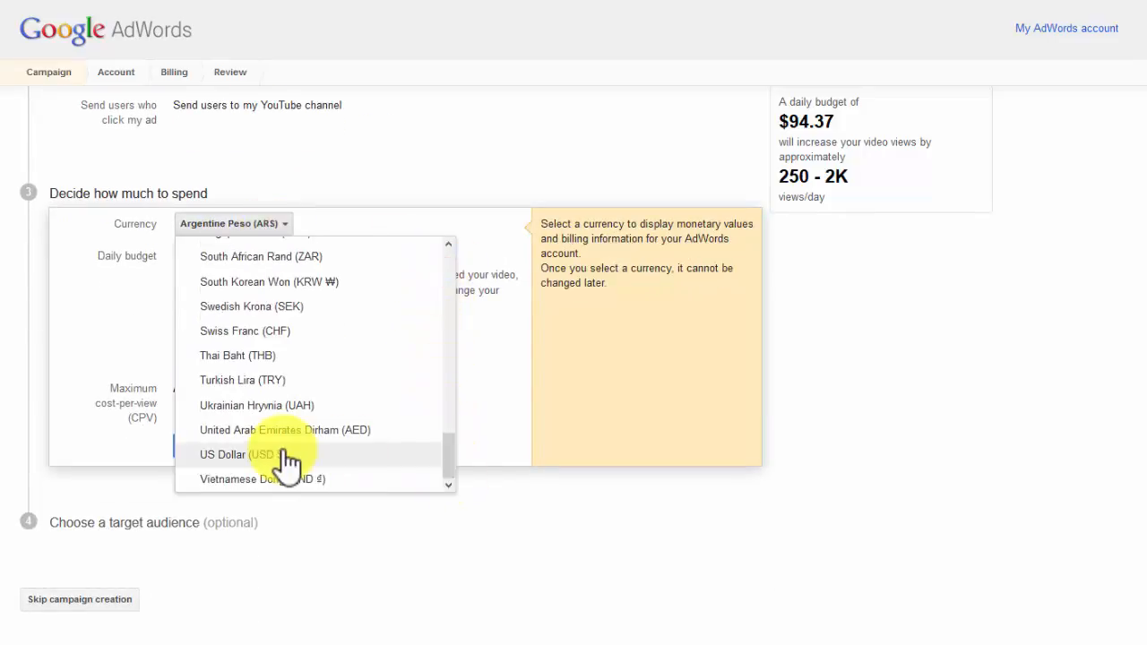
click(238, 454)
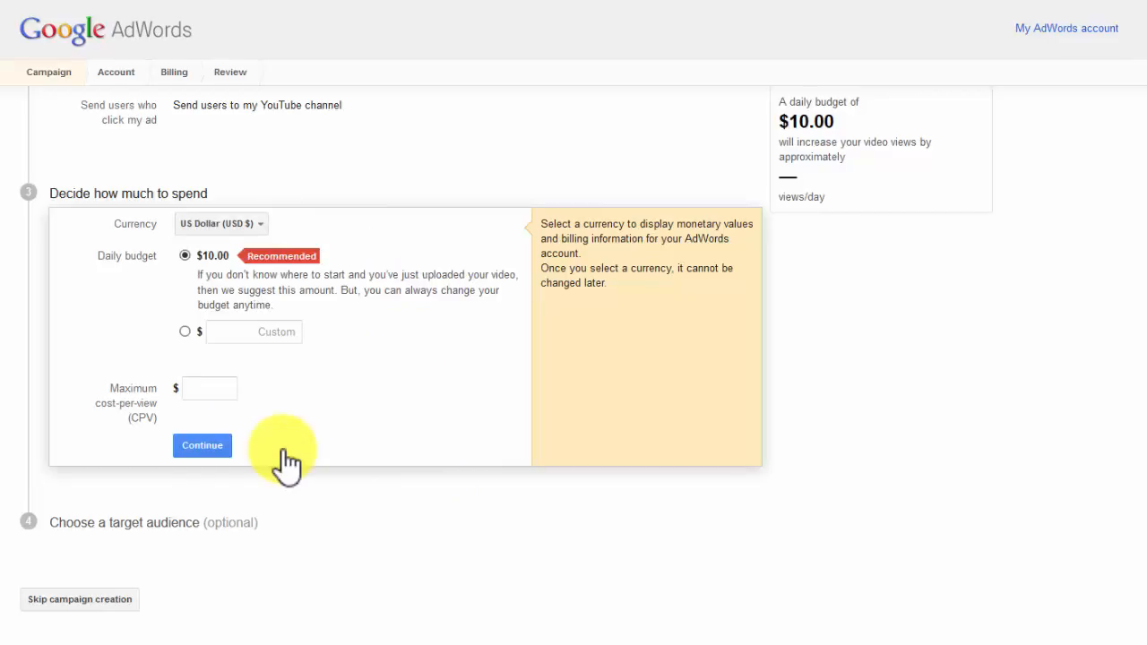
click(202, 445)
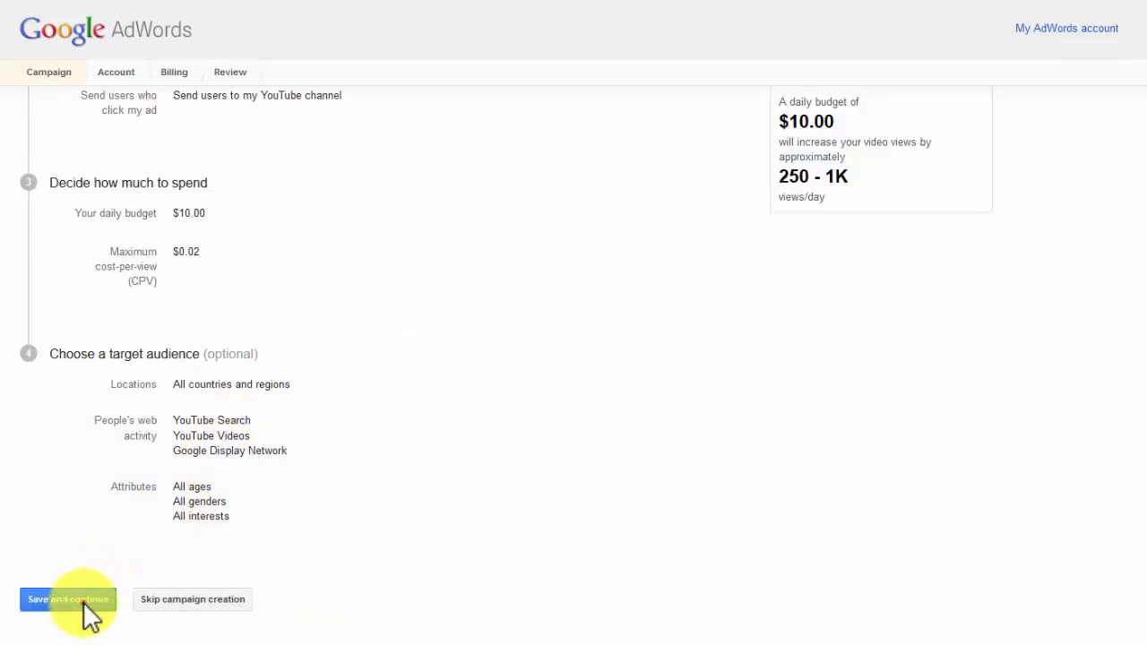
click(67, 599)
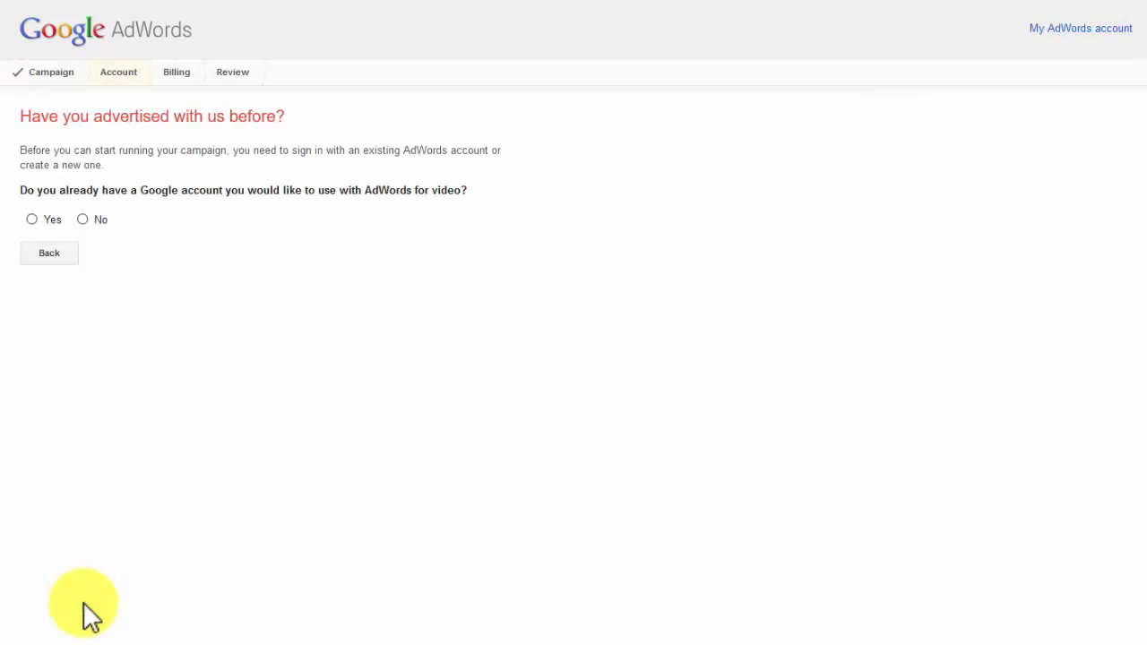
mouse_move(48, 260)
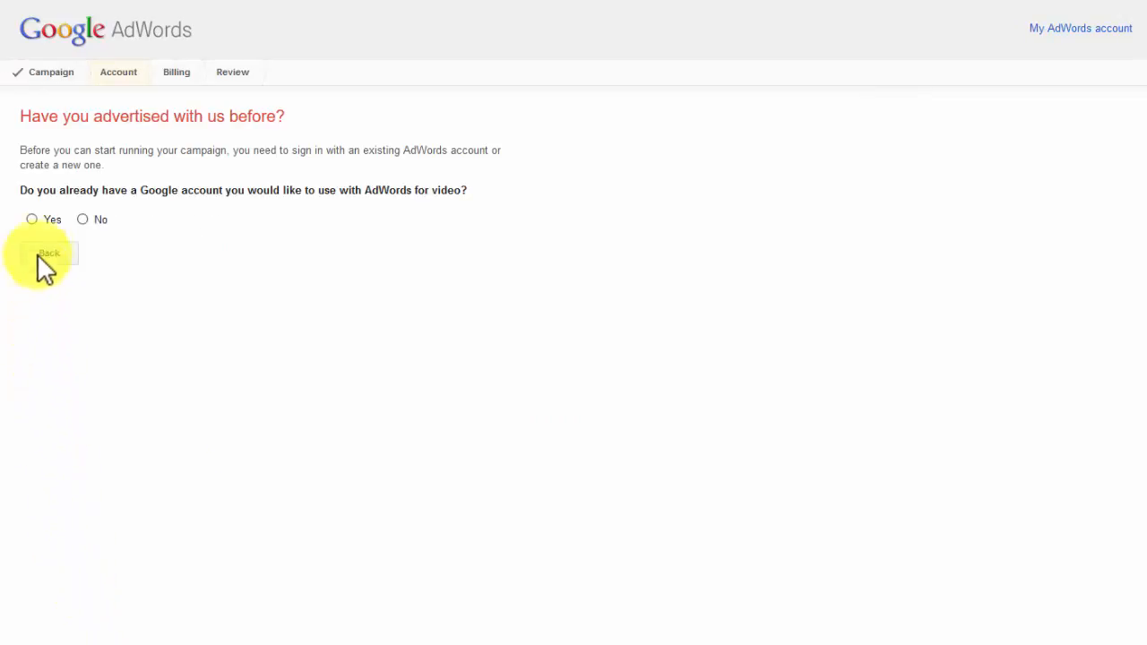
Choose an existing Google account and accept the Venezuela (GMT-04:30) Caracas time zone with USD.
click(31, 219)
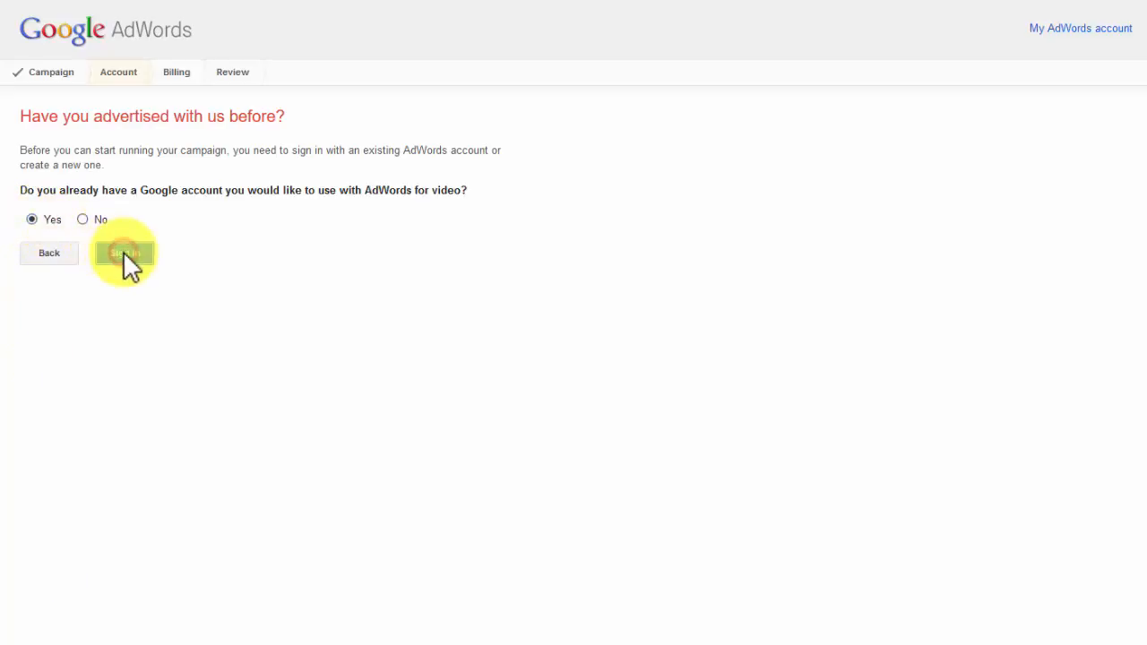
click(124, 253)
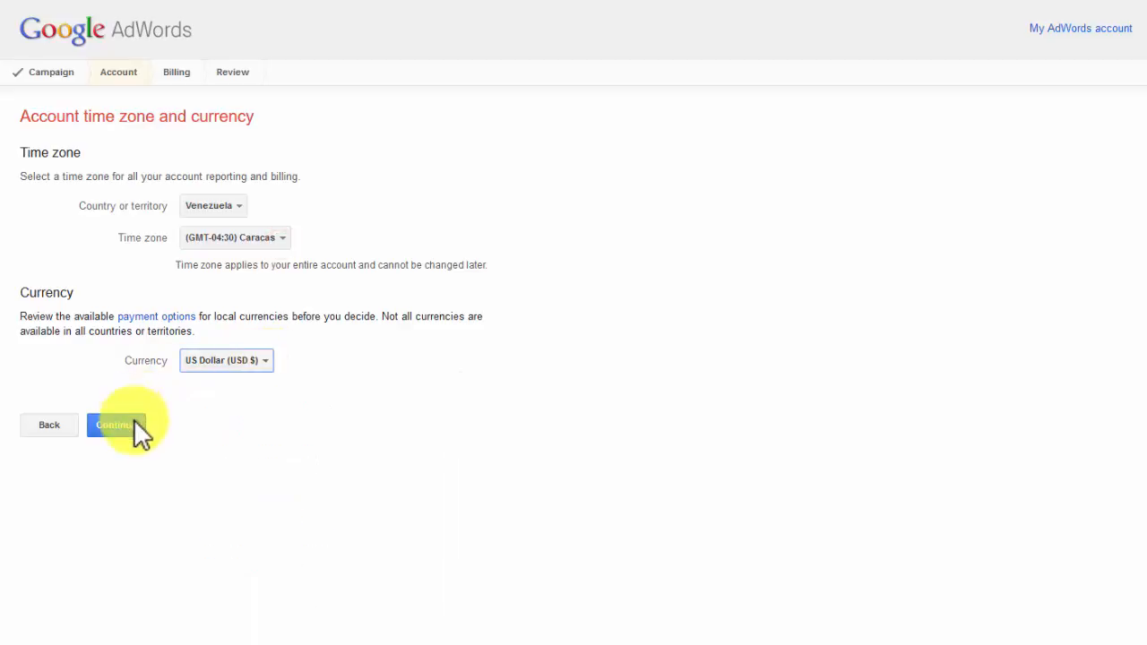
click(115, 425)
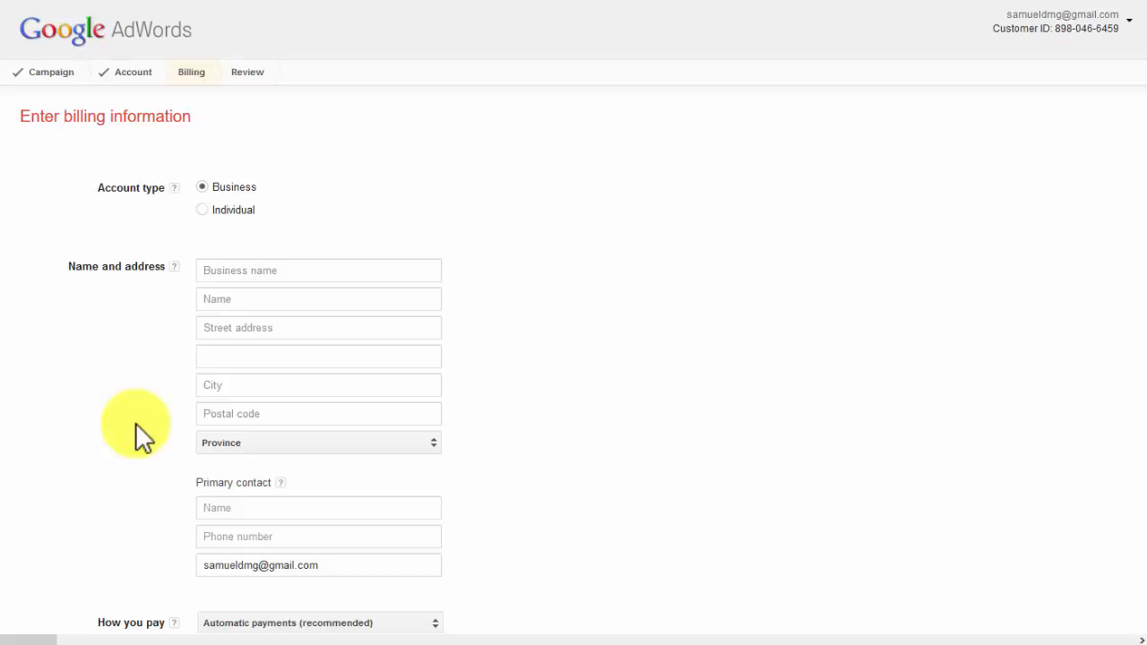
Scroll the billing form through the address and payment card fields to terms and conditions.
scroll(down, 3)
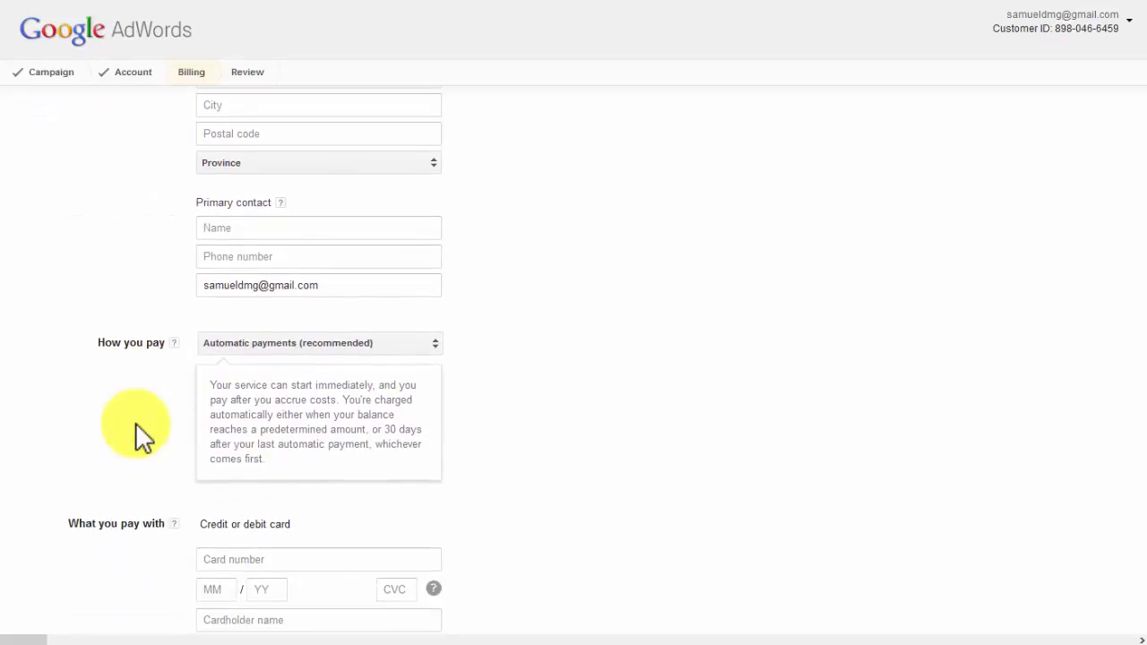
scroll(down, 3)
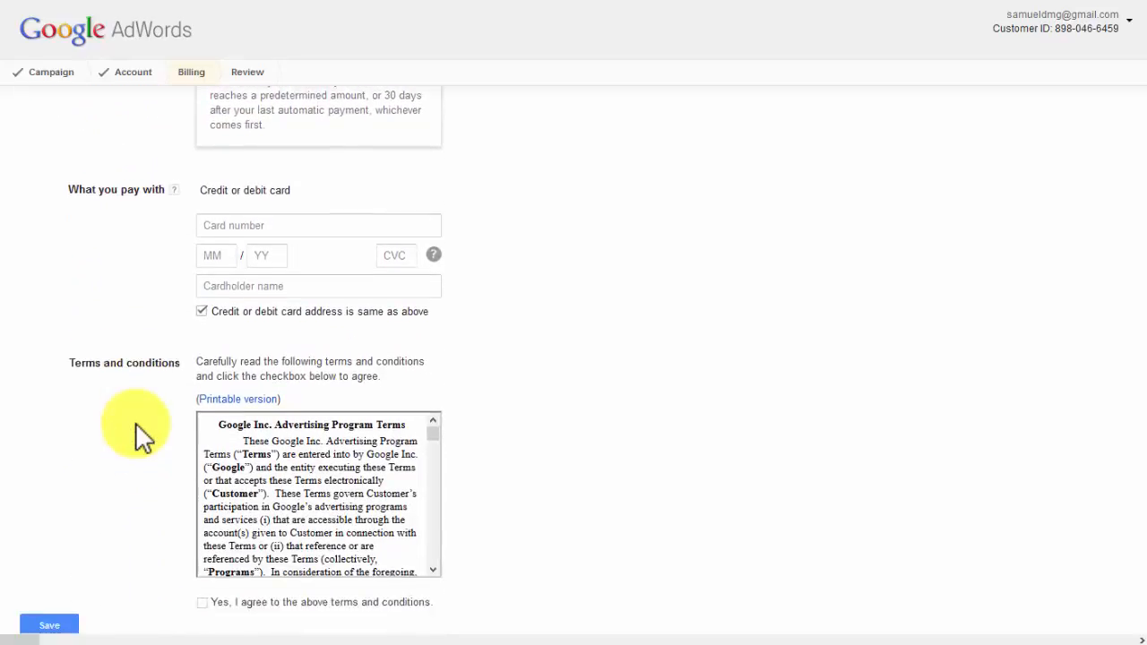